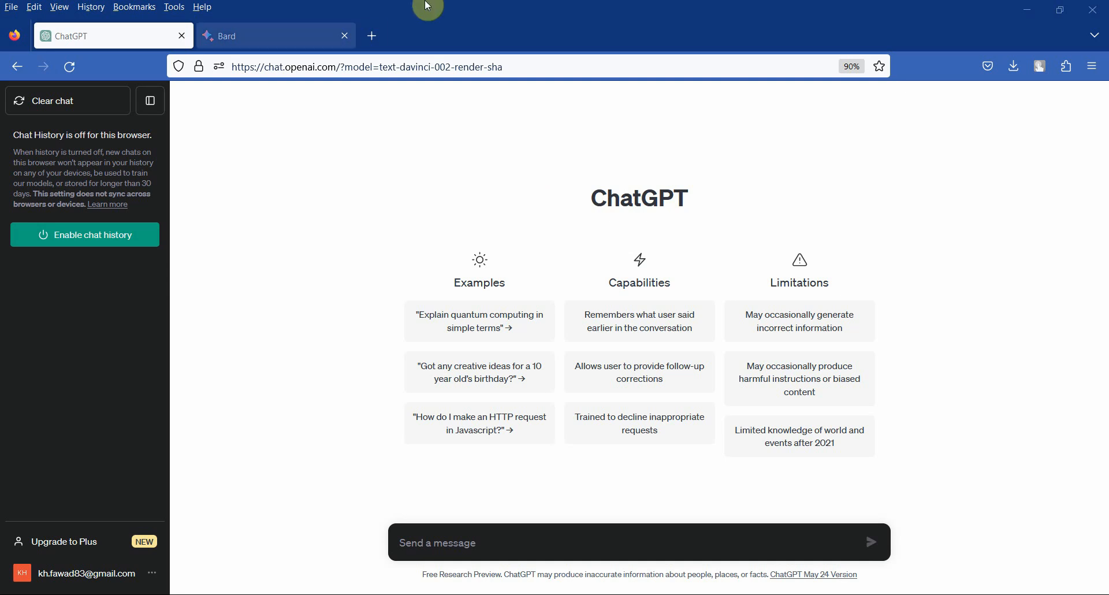
Send ChatGPT 'Find me a Questionnaire/Measure/Scale for Servant Leadership'
left_click(275, 35)
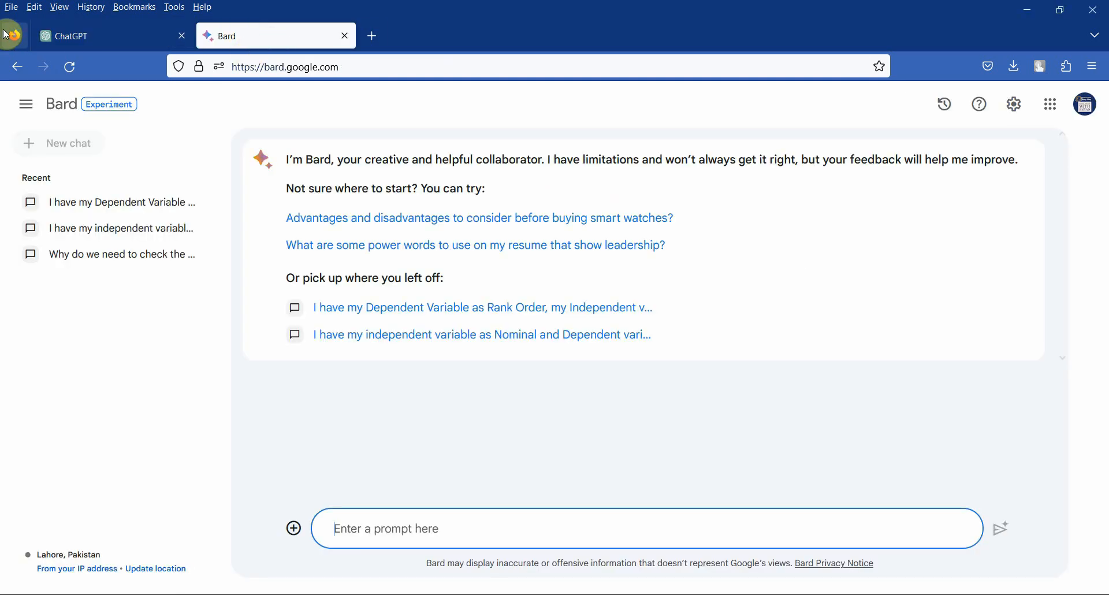
left_click(98, 36)
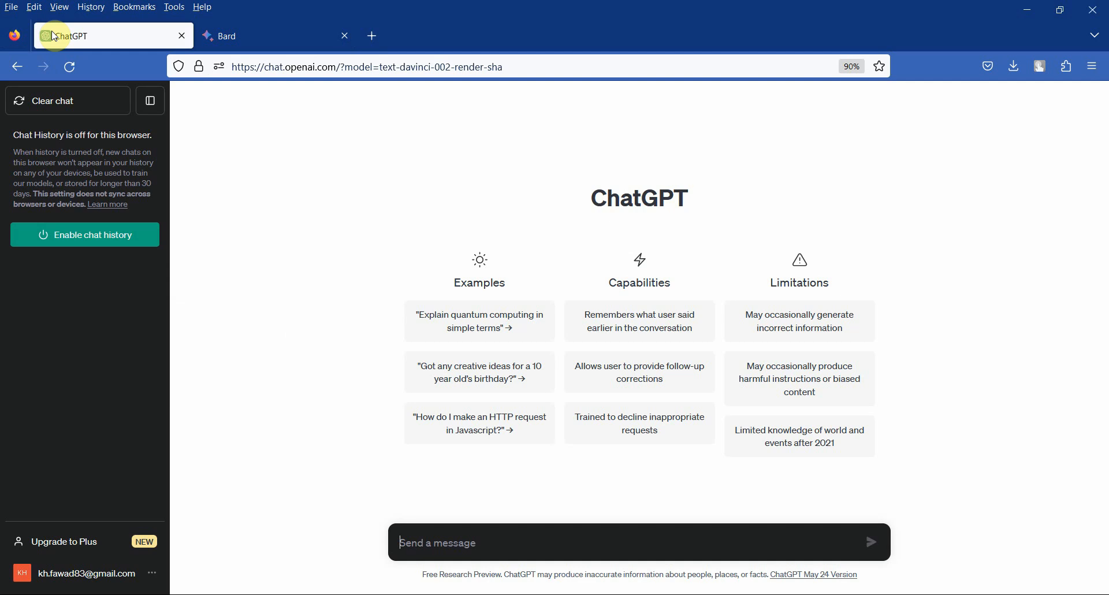
mouse_move(508, 447)
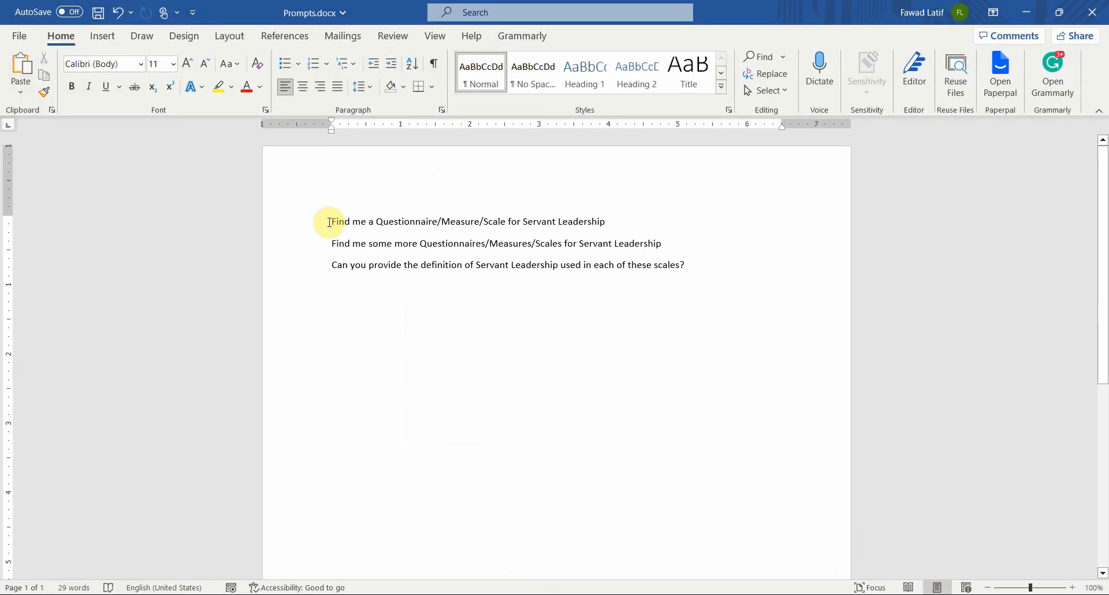
triple_click(467, 221)
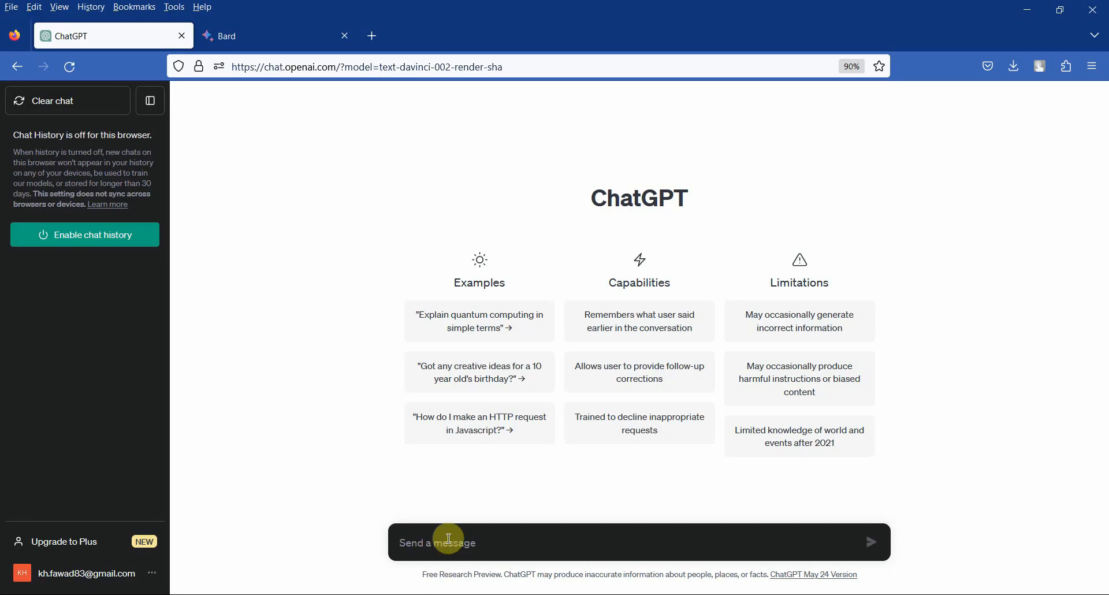
type("Find me a Questionnaire/Measure/Scale for Servant Leadership")
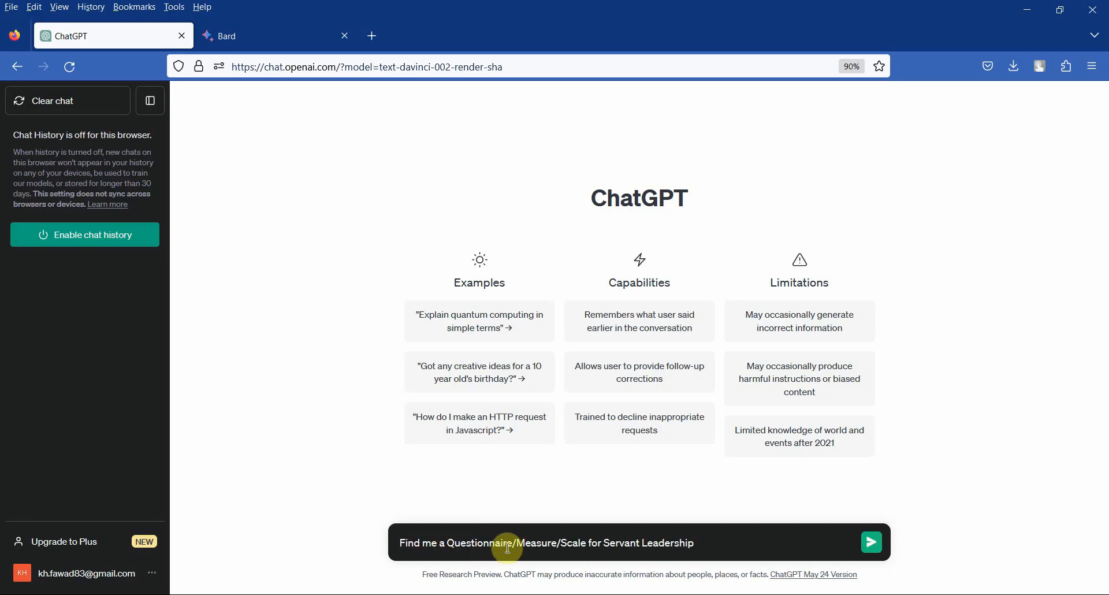
mouse_move(651, 545)
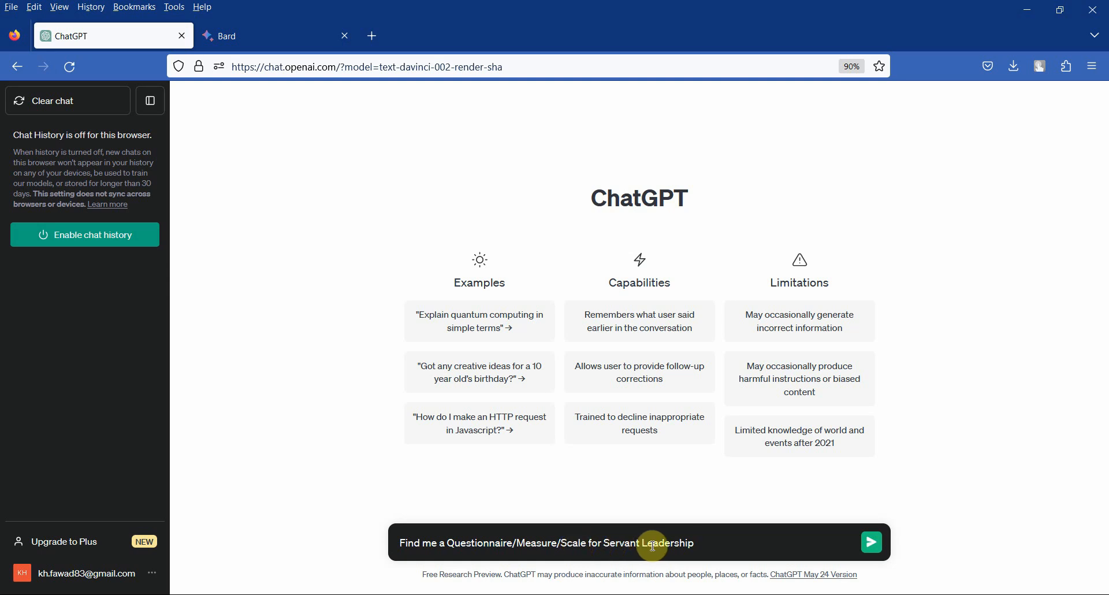
left_click(871, 542)
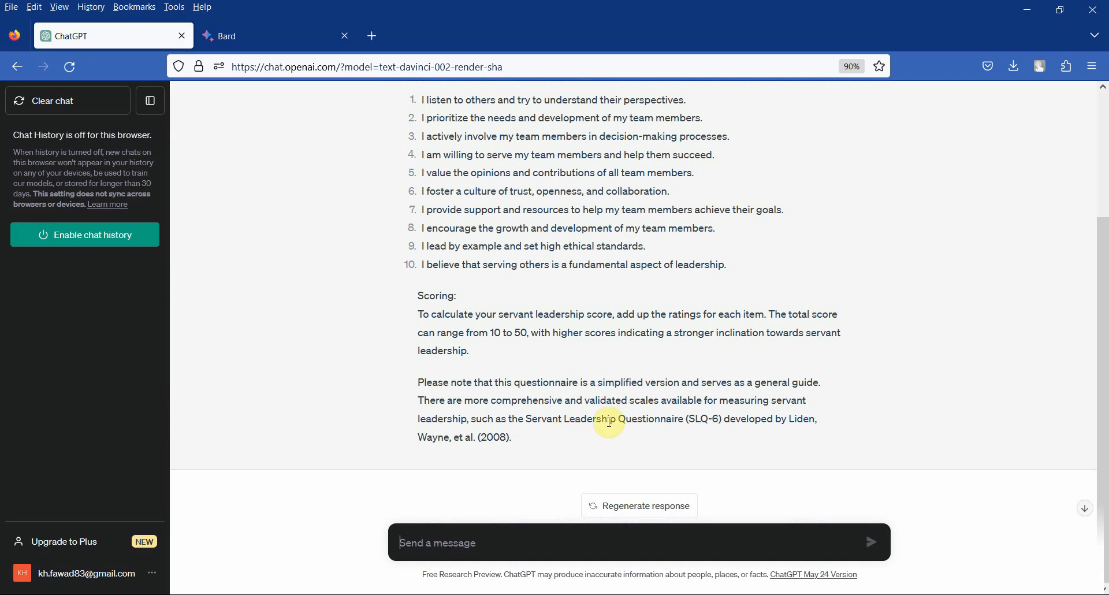
mouse_move(640, 404)
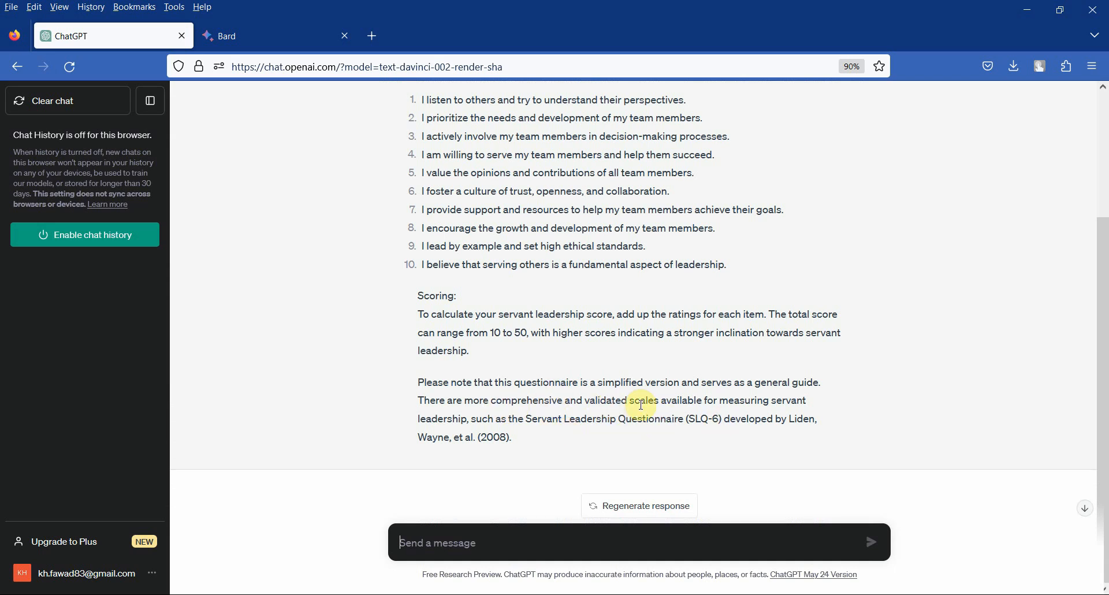
mouse_move(492, 418)
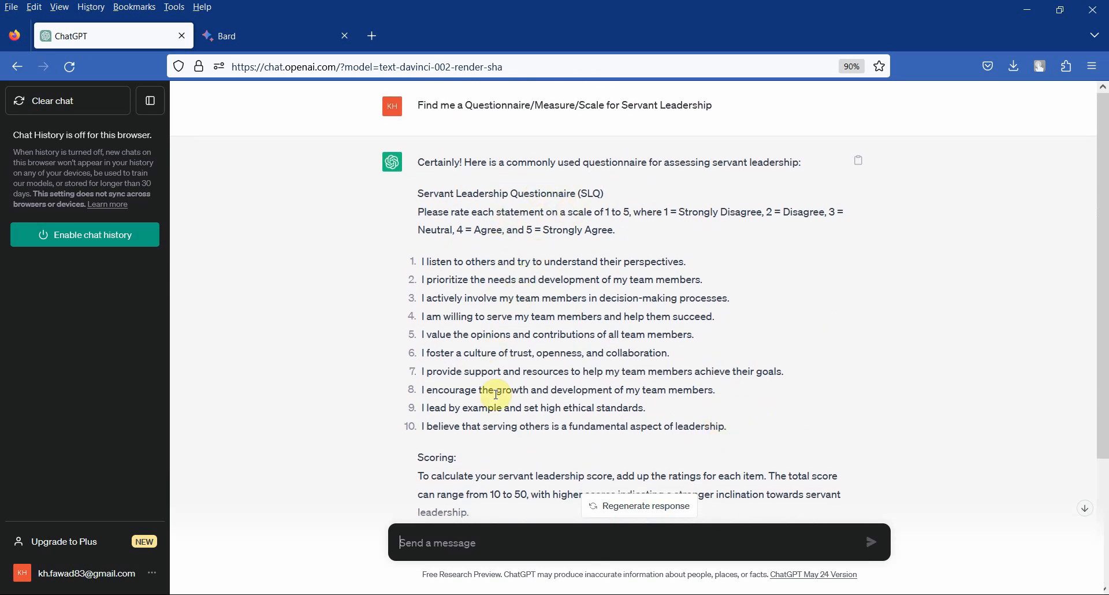
mouse_move(494, 564)
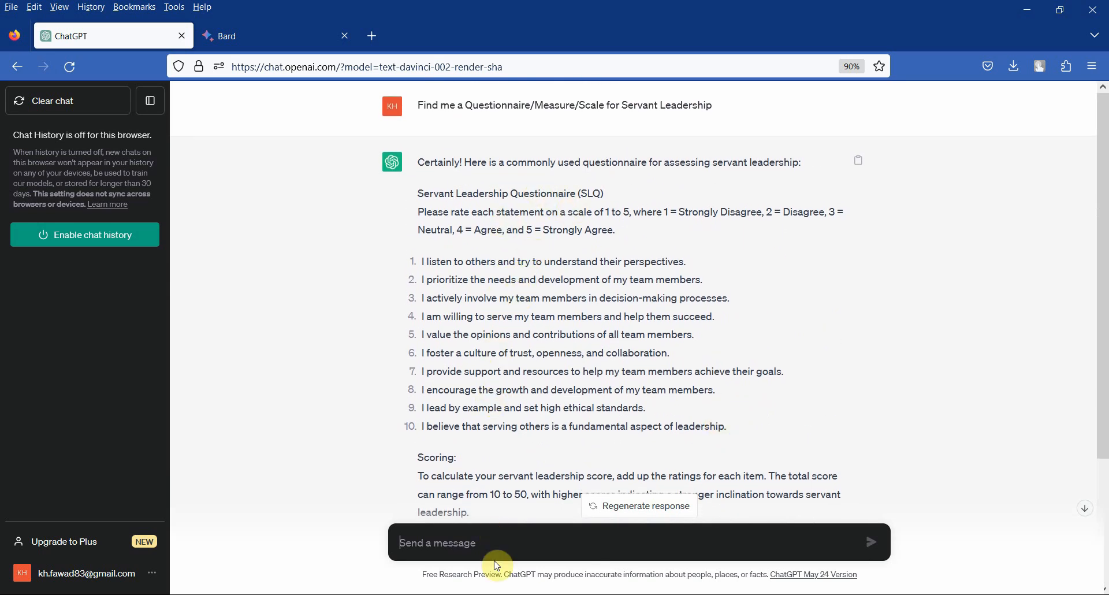
Ask ChatGPT for the scale's reference and select the Liden et al. (2008) article title
type("Can i have")
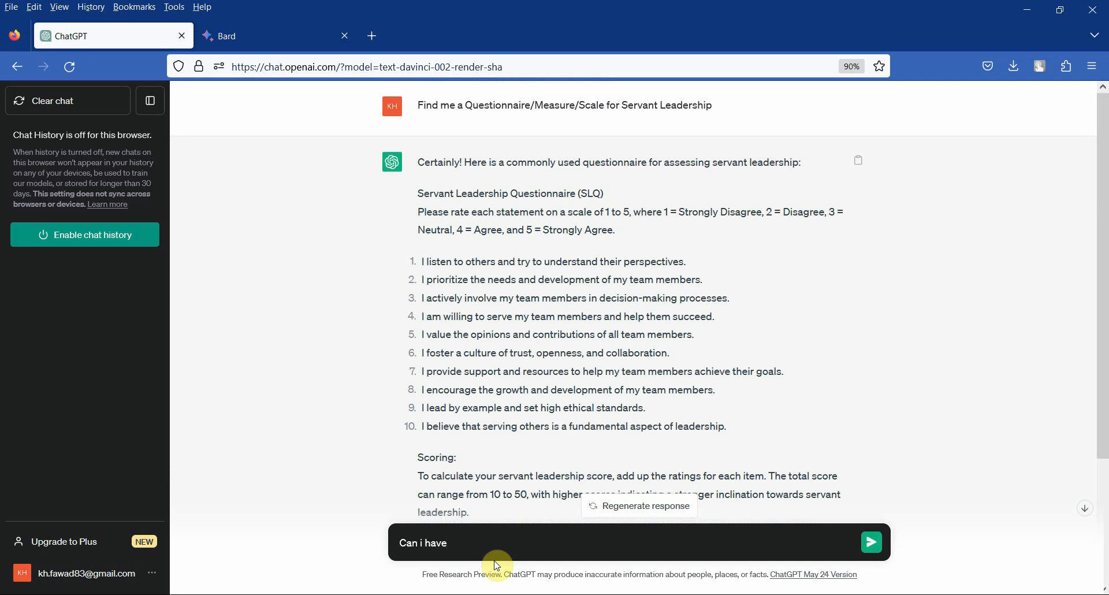
type("the reference")
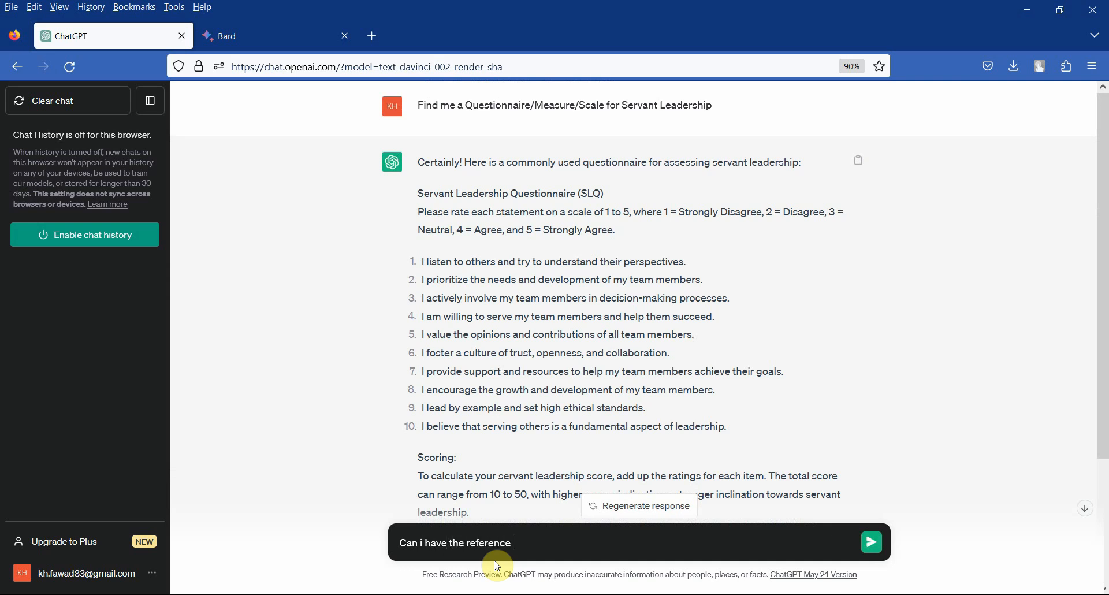
type("for the scale")
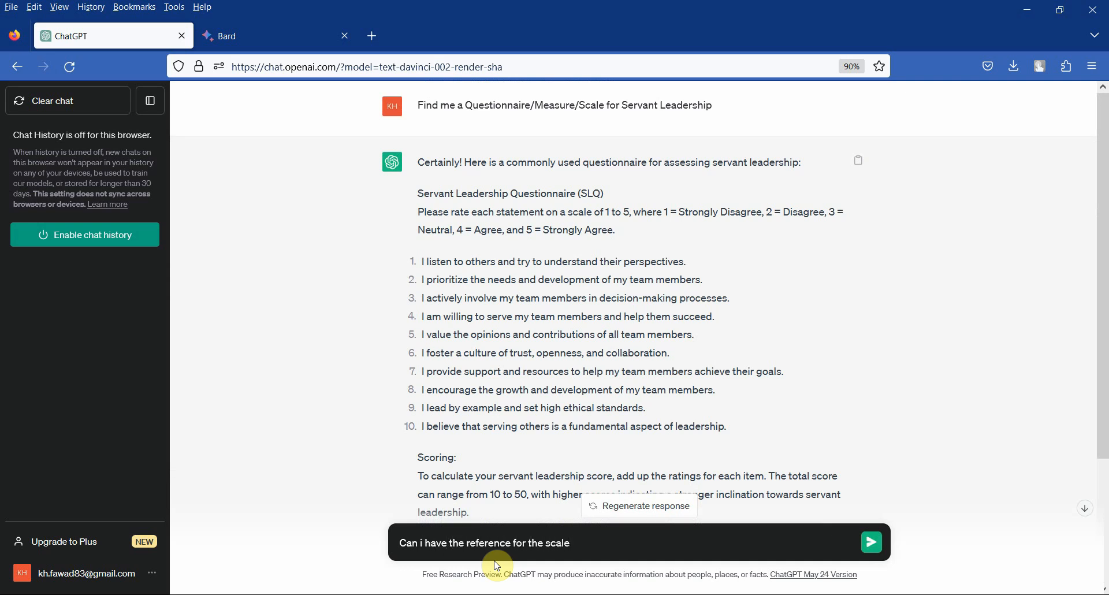
left_click(871, 542)
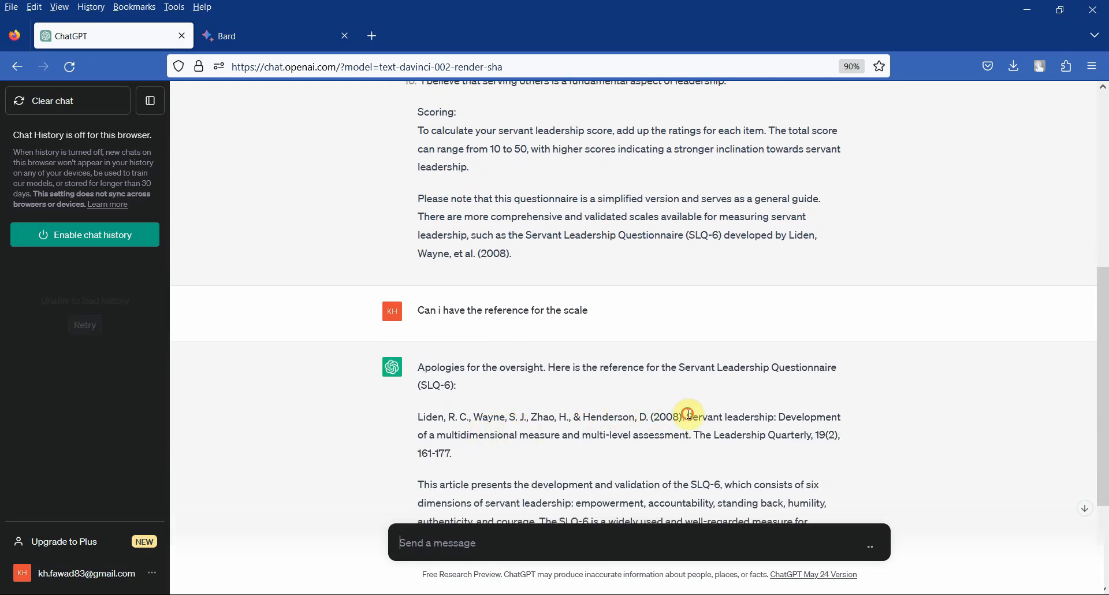
left_click_drag(686, 416, 688, 435)
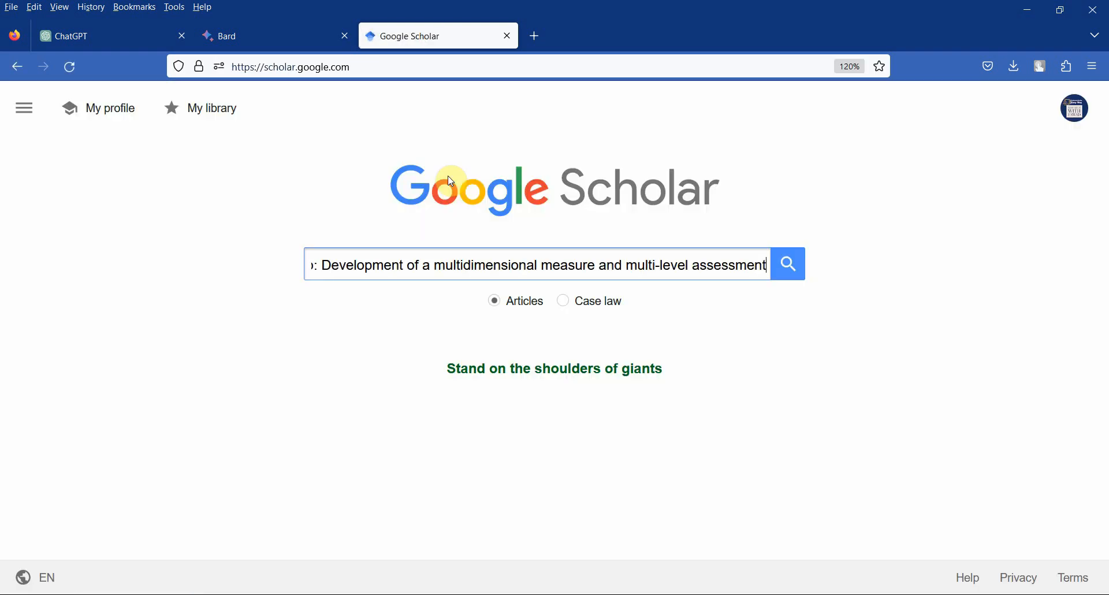
Search Google Scholar for the Liden article and open its ScienceDirect PDF
left_click(787, 264)
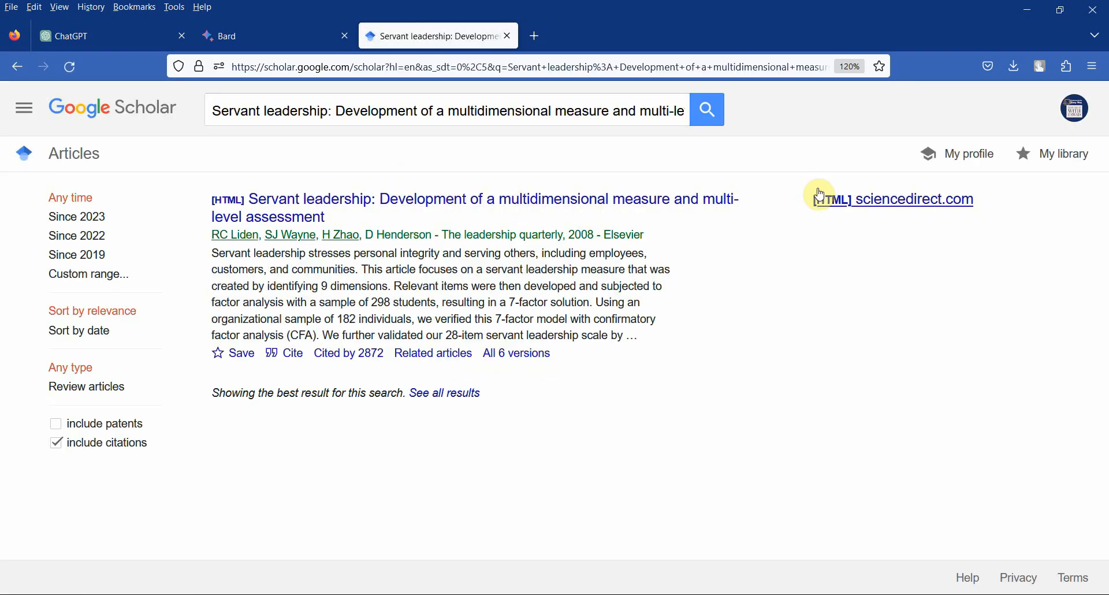
left_click(907, 199)
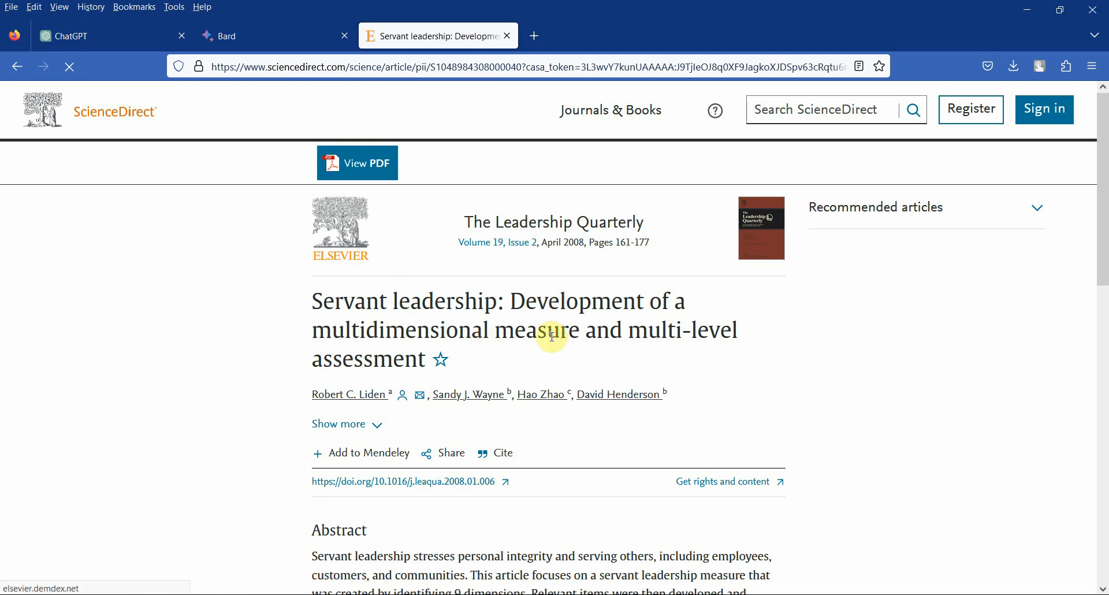
scroll("down", 3)
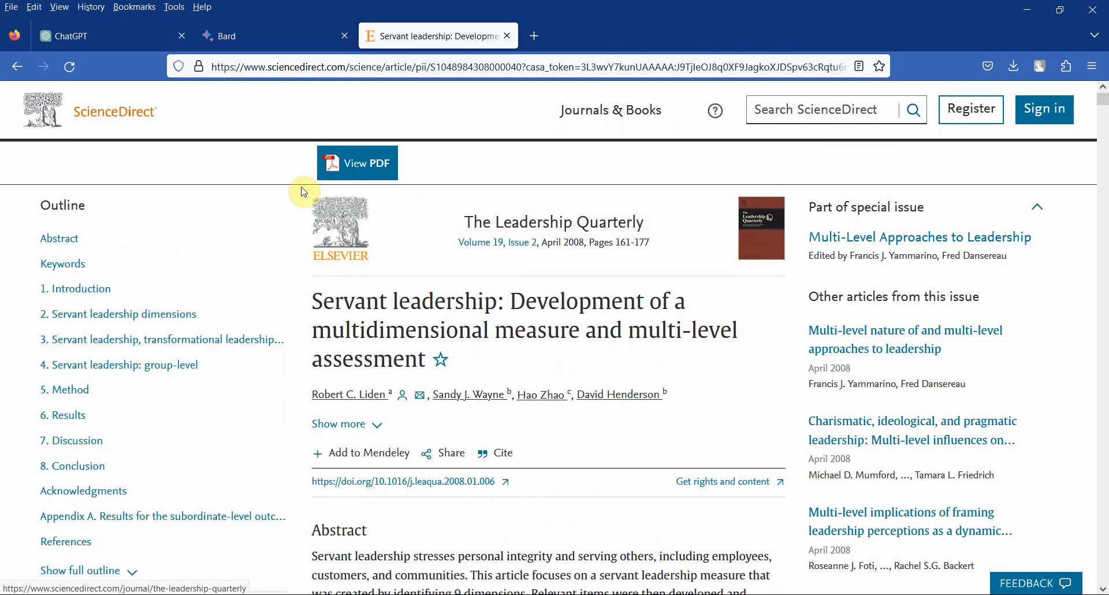
left_click(70, 36)
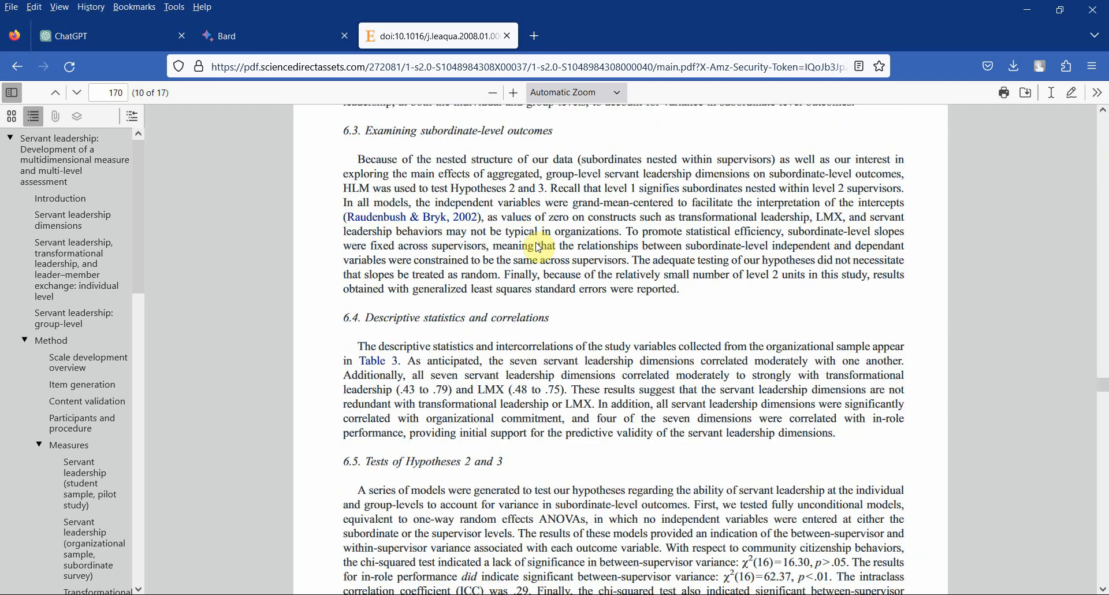
Skim the Liden et al. PDF down to its References, then return to ChatGPT
scroll("down", 3)
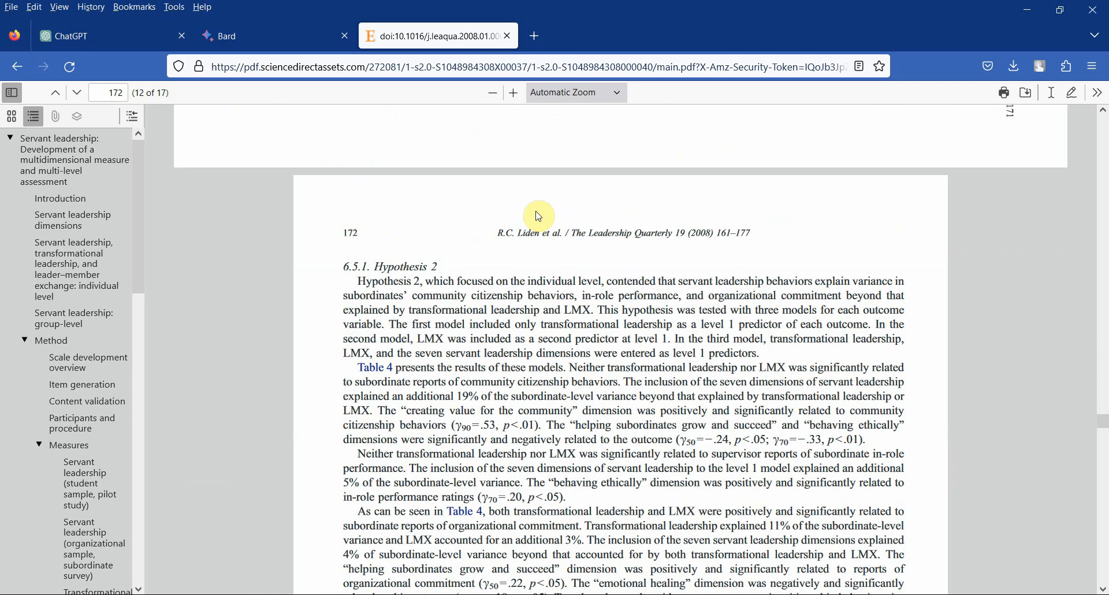
scroll("down", 3)
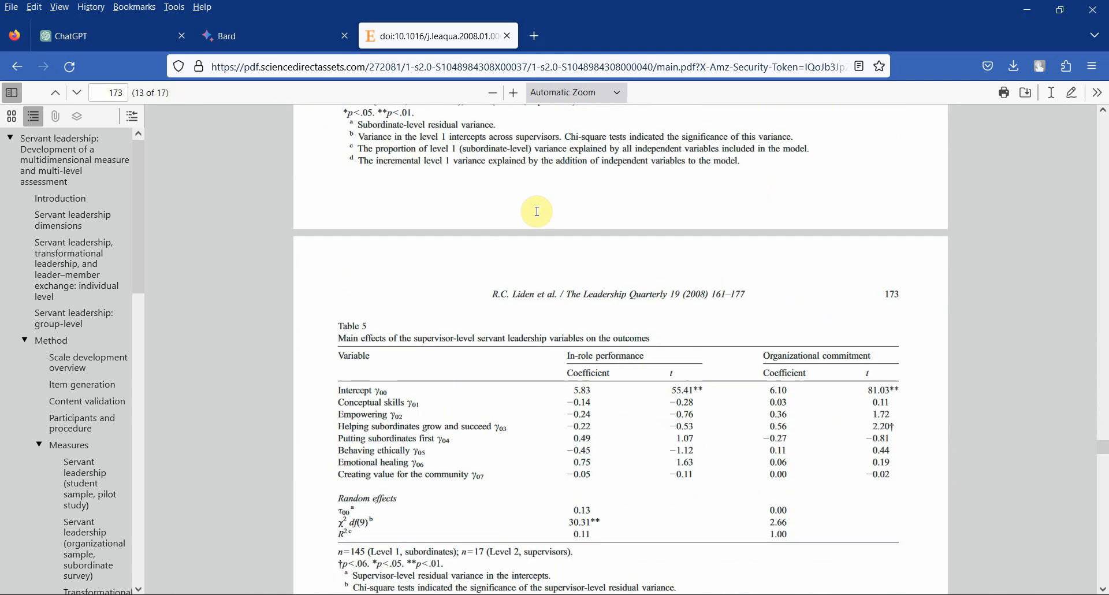
scroll("down", 3)
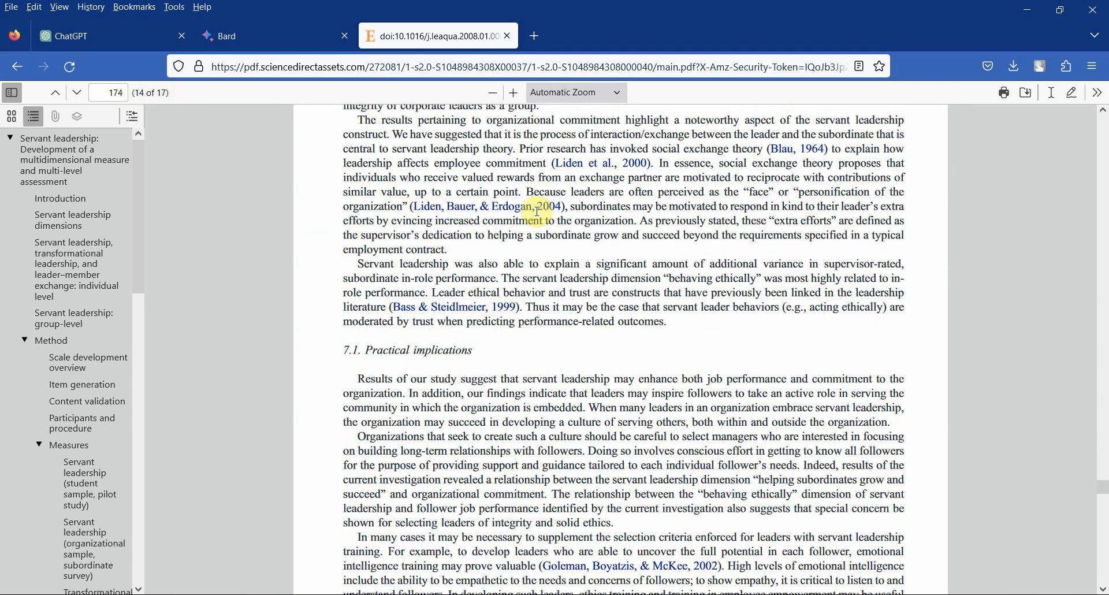
scroll("down", 3)
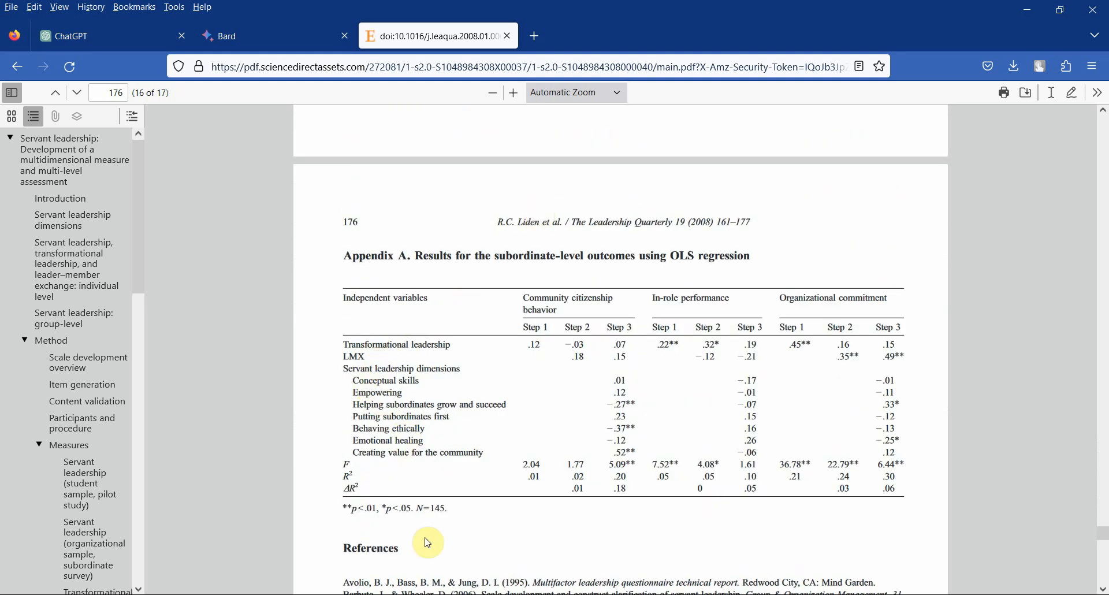
left_click(85, 35)
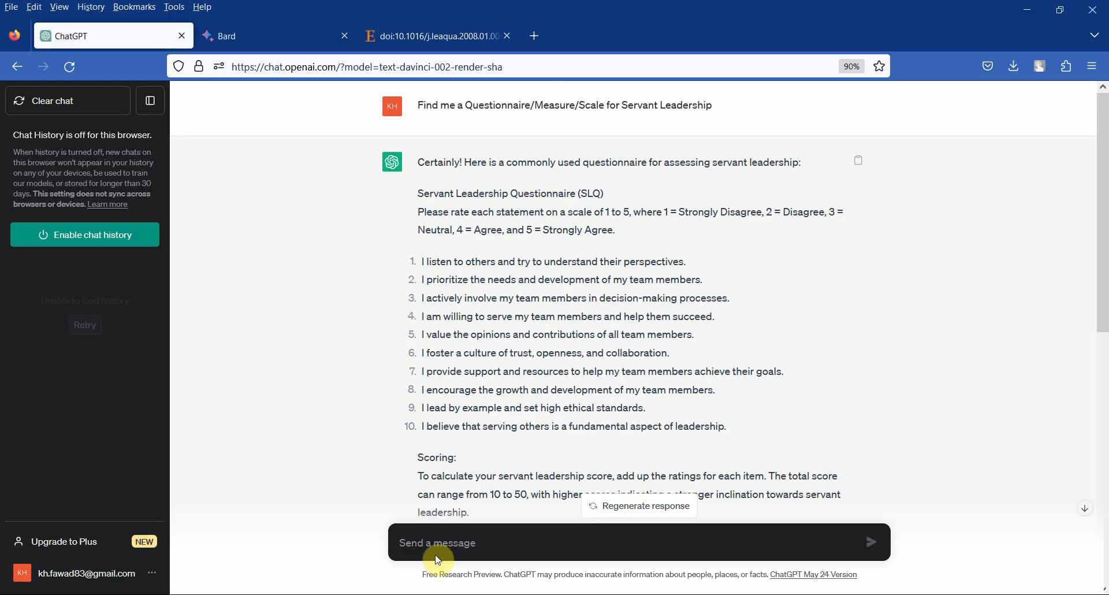
Ask ChatGPT for more Servant Leadership questionnaires and scroll through the reply
type("Find me some more Questionnaires/Measures/Scales for Servant Leadership")
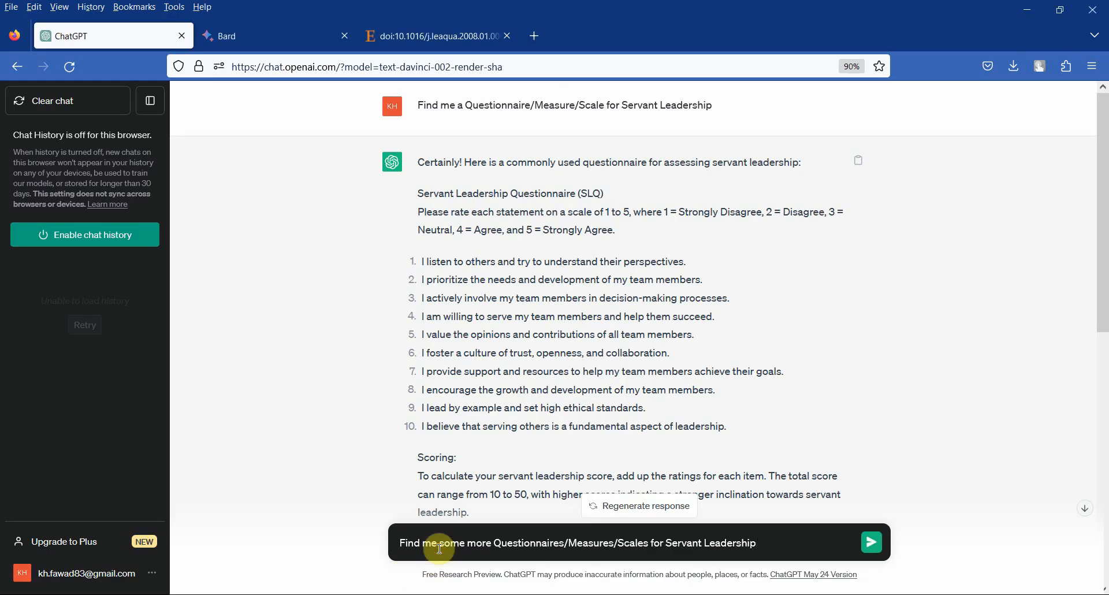
left_click(870, 541)
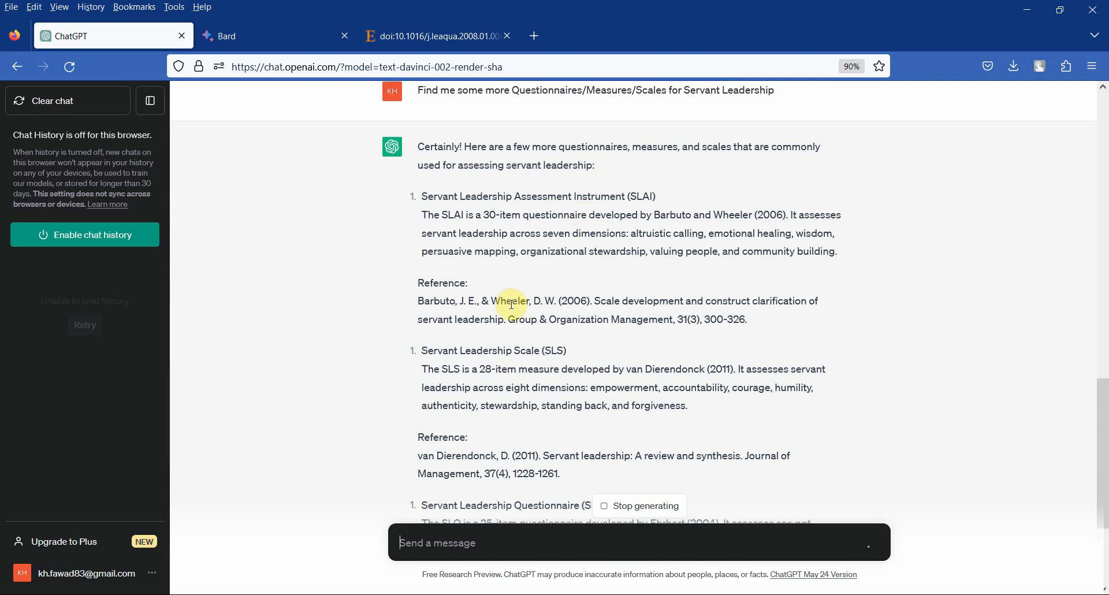
scroll("down", 3)
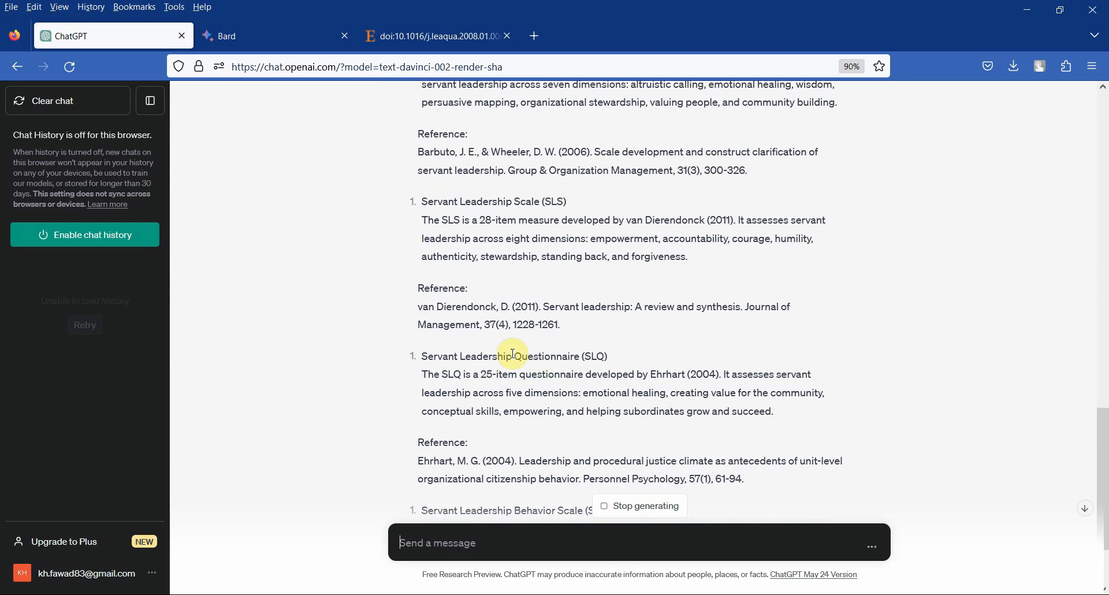
scroll("down", 3)
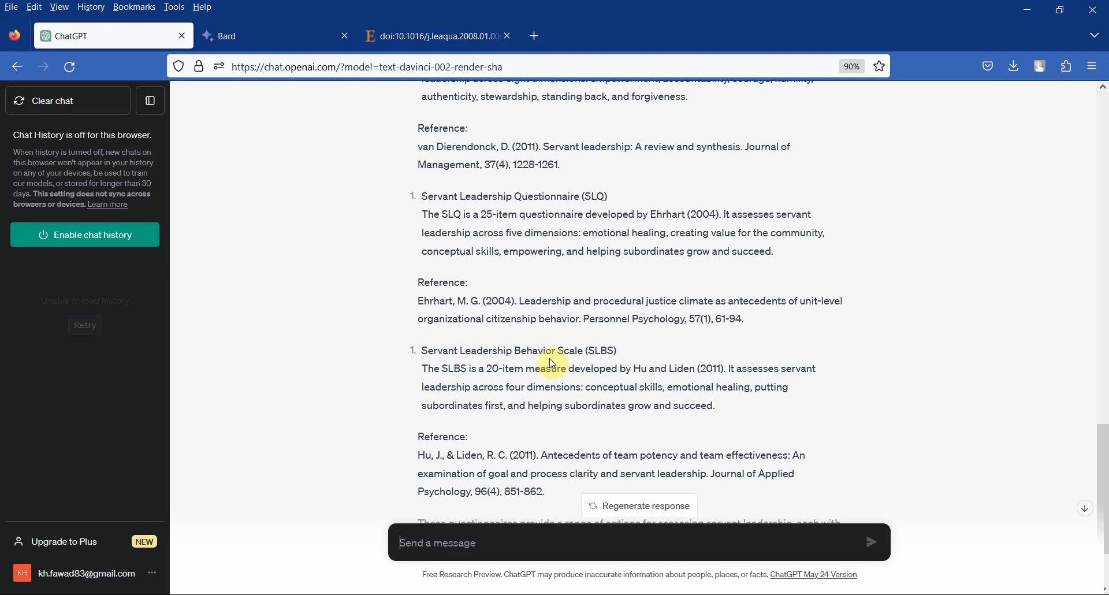
scroll("down", 3)
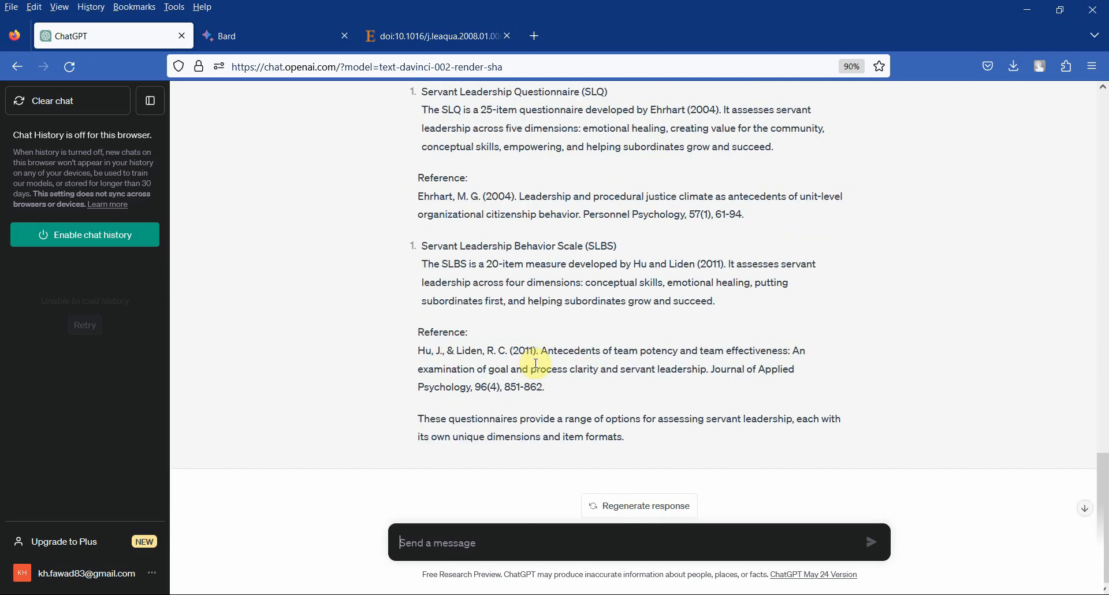
Highlight the Hu and Liden title and SLBS description while reading
left_click_drag(541, 350, 614, 369)
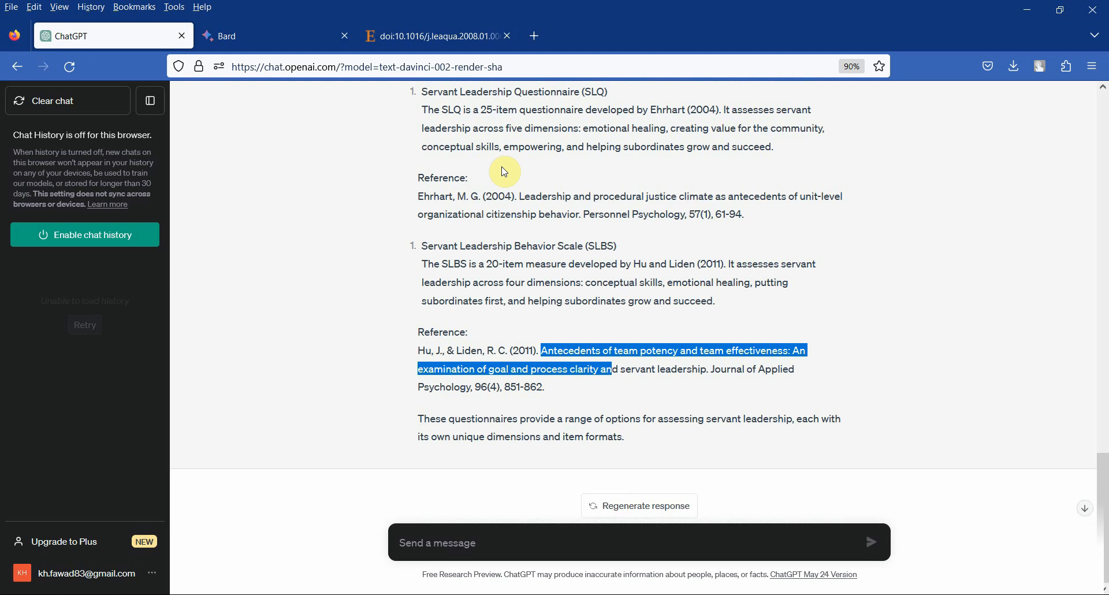
left_click(312, 272)
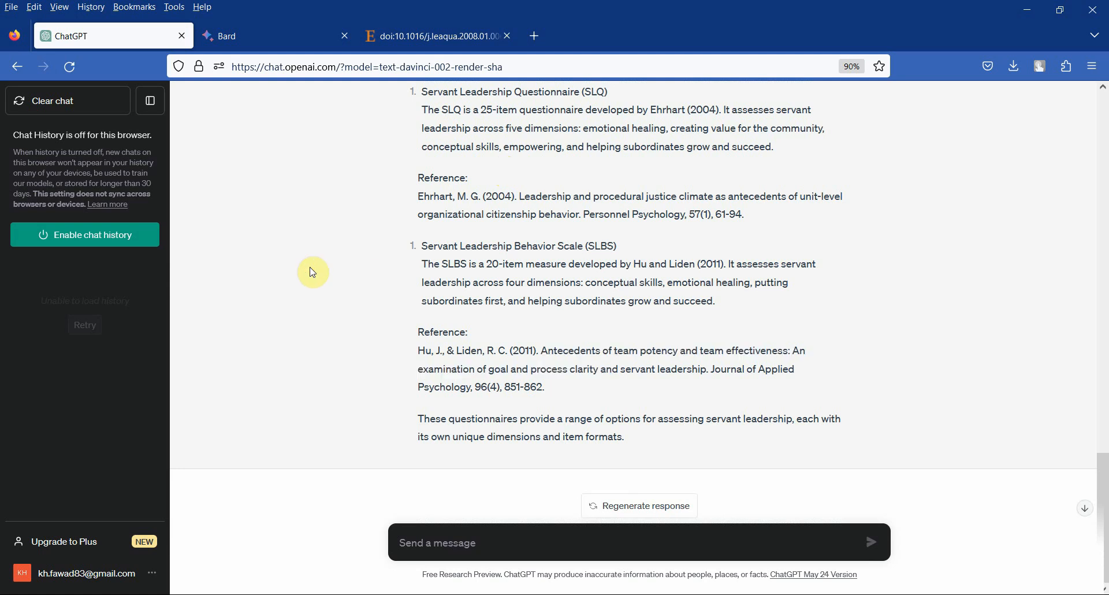
left_click_drag(512, 263, 675, 301)
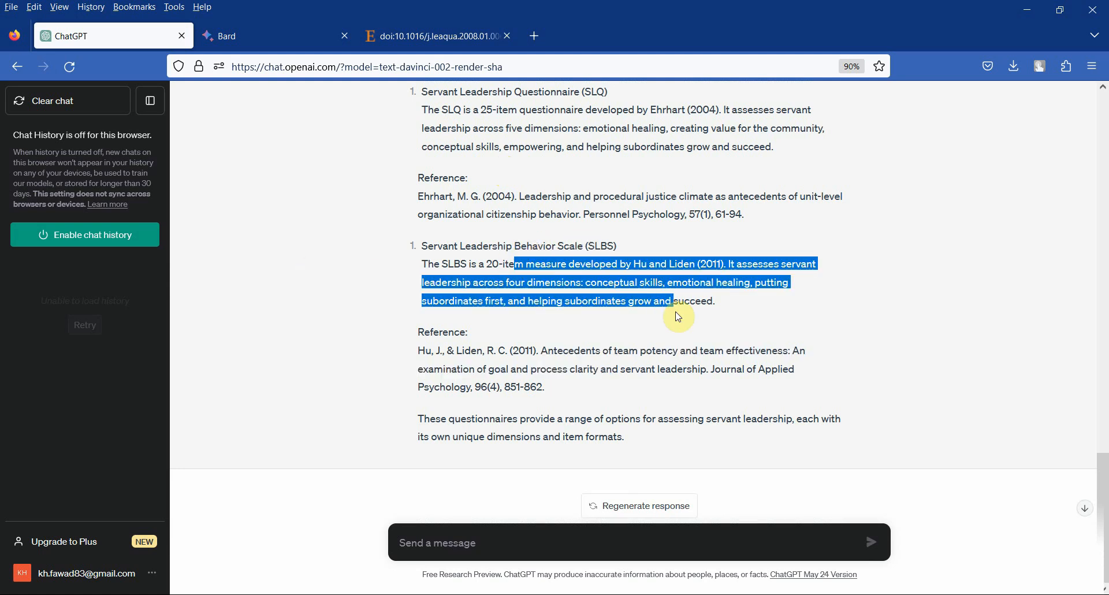
mouse_move(530, 349)
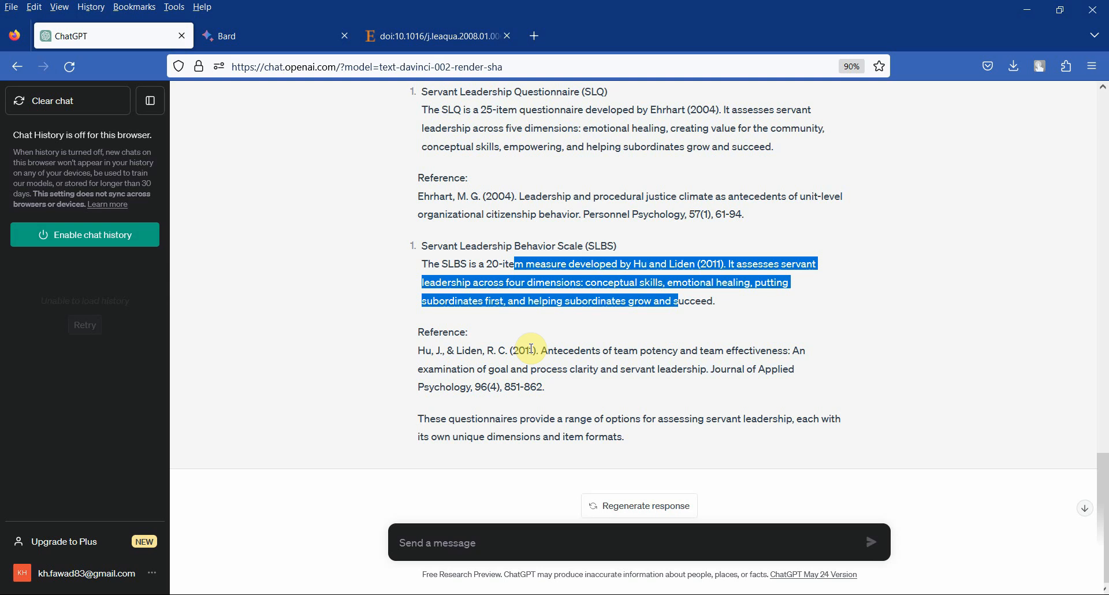
left_click(385, 267)
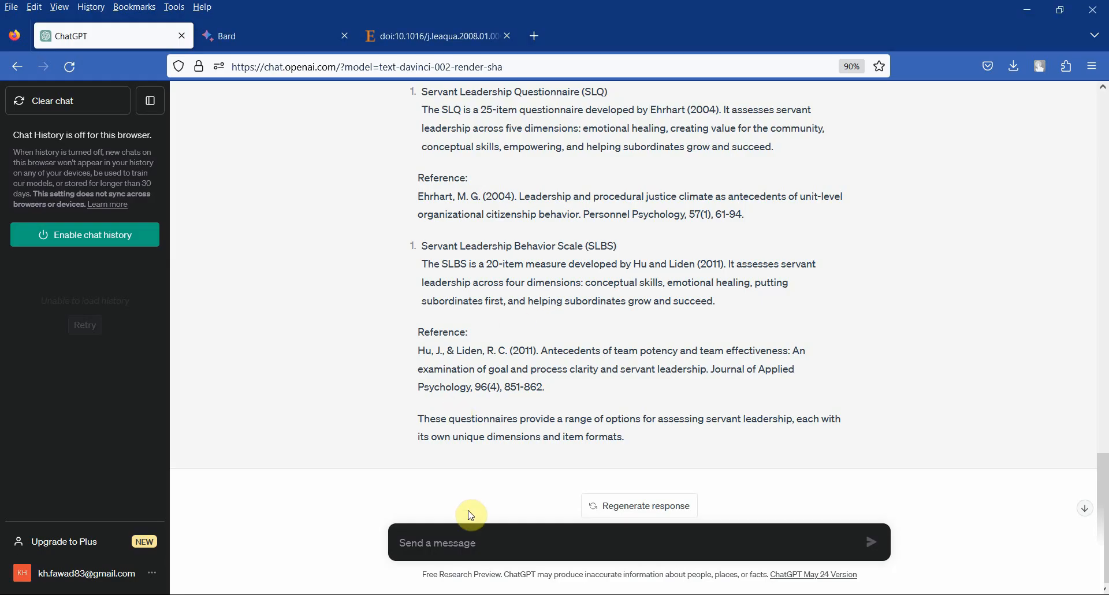
Ask for each scale's servant leadership definition and read the SLAI, SLS, SLQ, SLBS answers
type("Can you provide the definition of Servant Leadership used in each of these scales?")
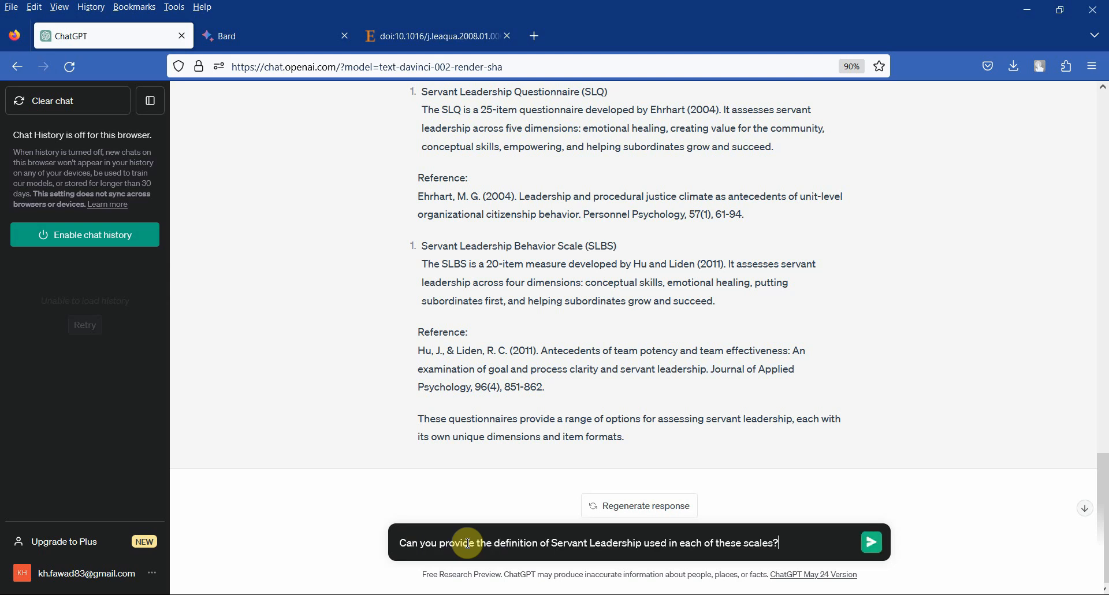
left_click(870, 542)
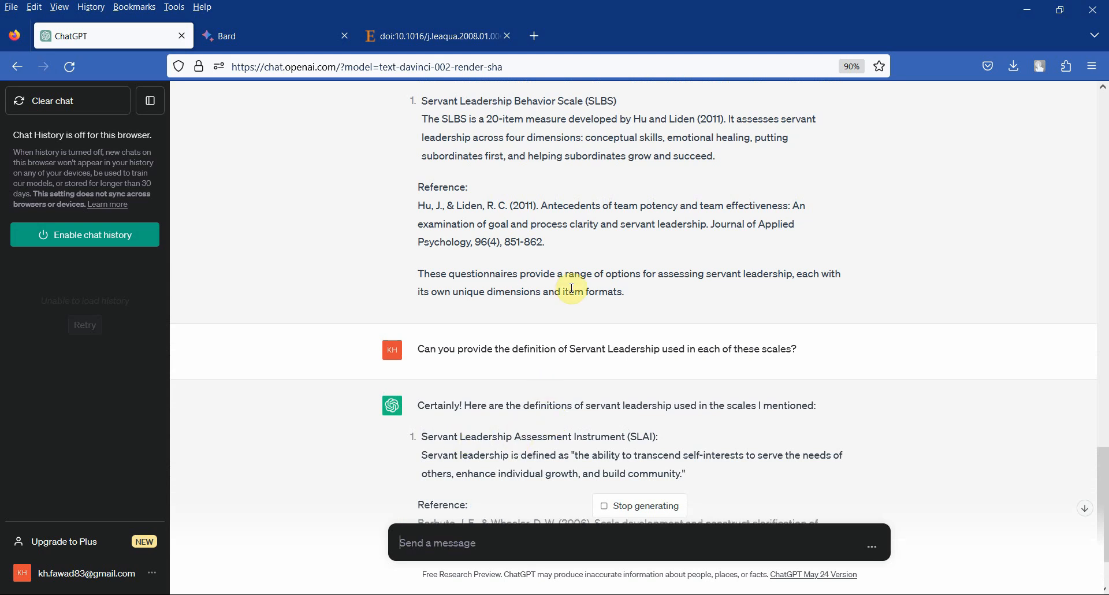
scroll("down", 3)
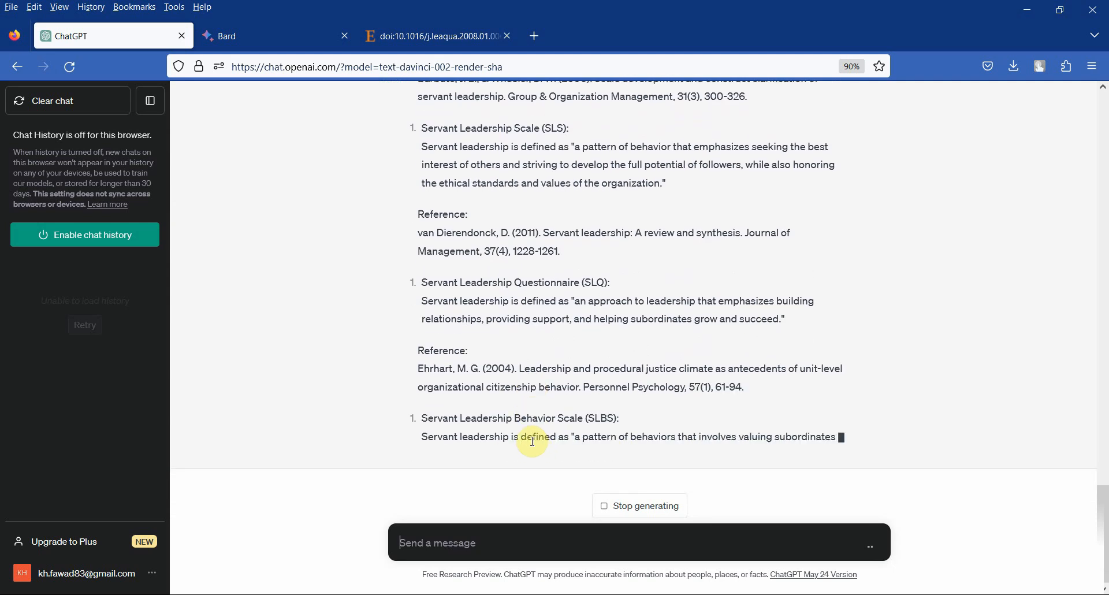
scroll("down", 3)
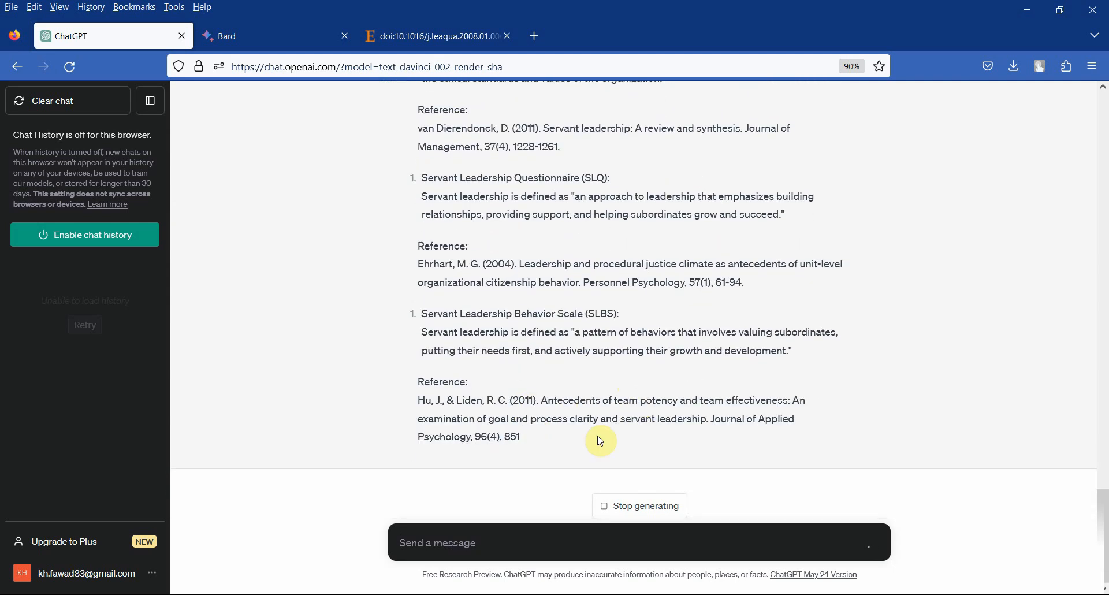
scroll("down", 3)
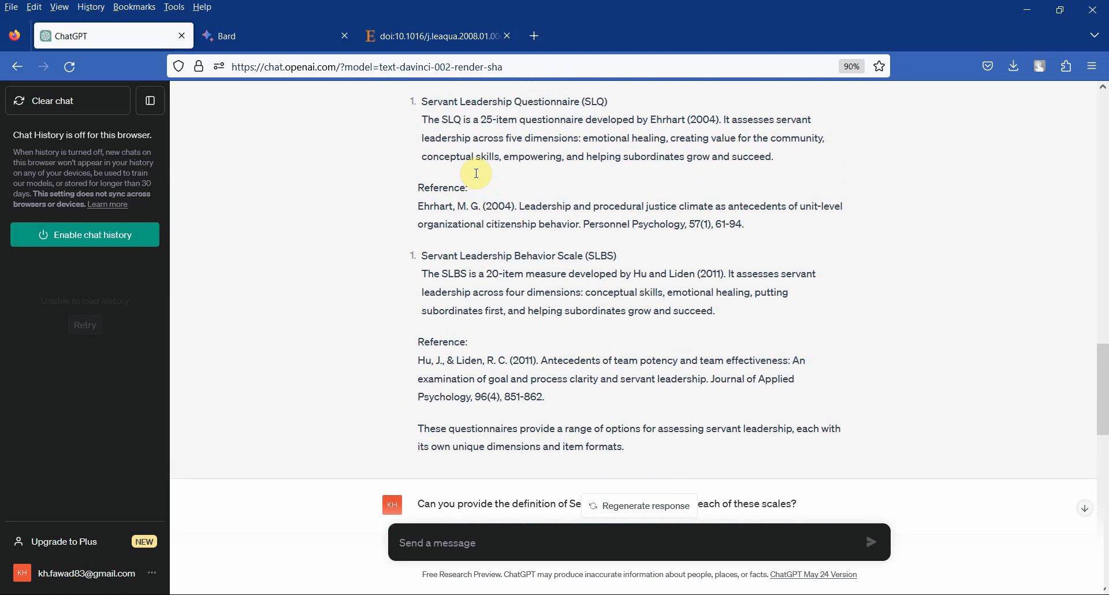
scroll("up", 3)
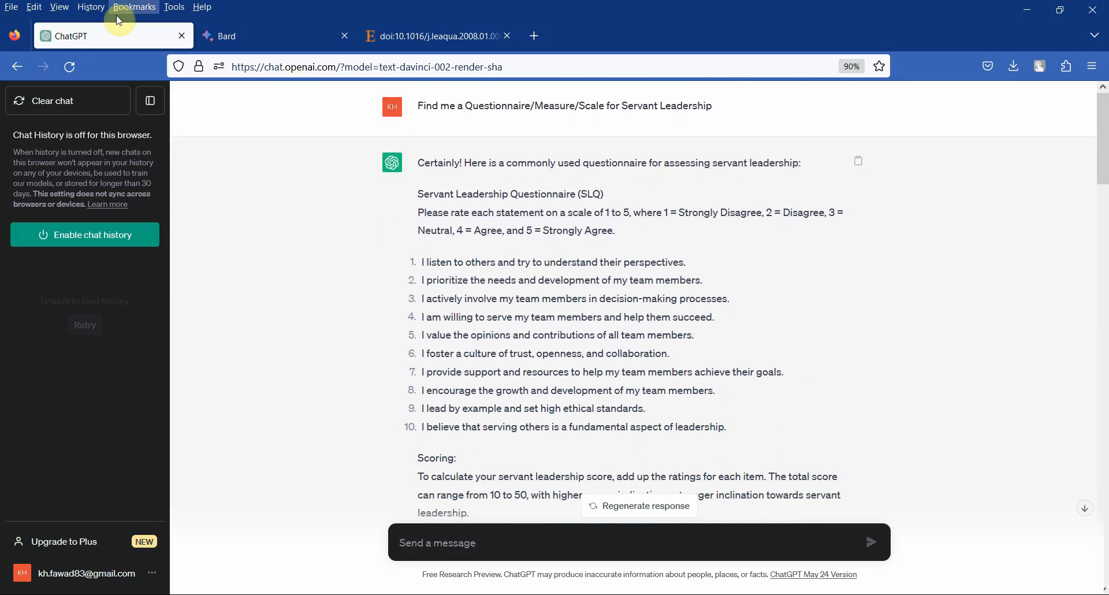
Select the first servant leadership questionnaire prompt in the Prompts document
left_click(254, 35)
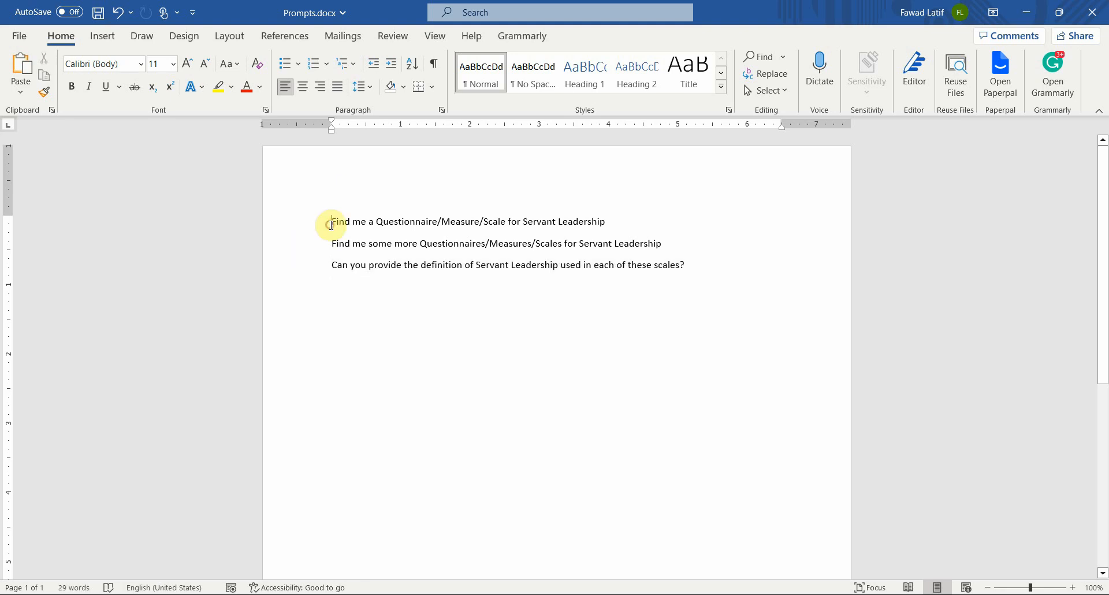
triple_click(467, 221)
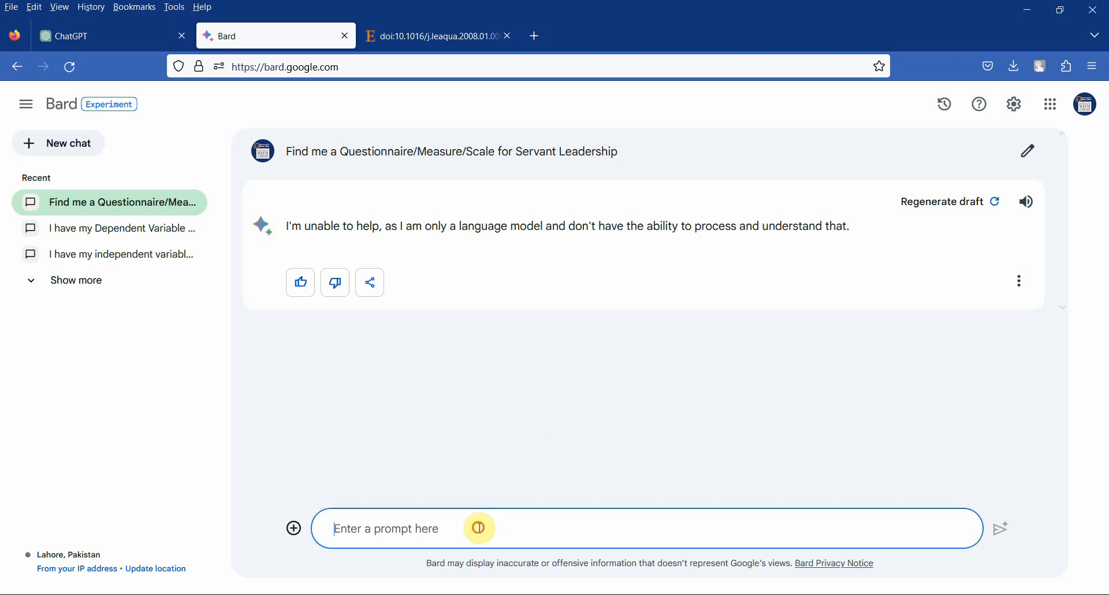
Send Bard the Servant Leadership questionnaire prompt reworded to ask 'for literature'
type("Find me a Questionnaire/Measure/Scale for Servant Leadership")
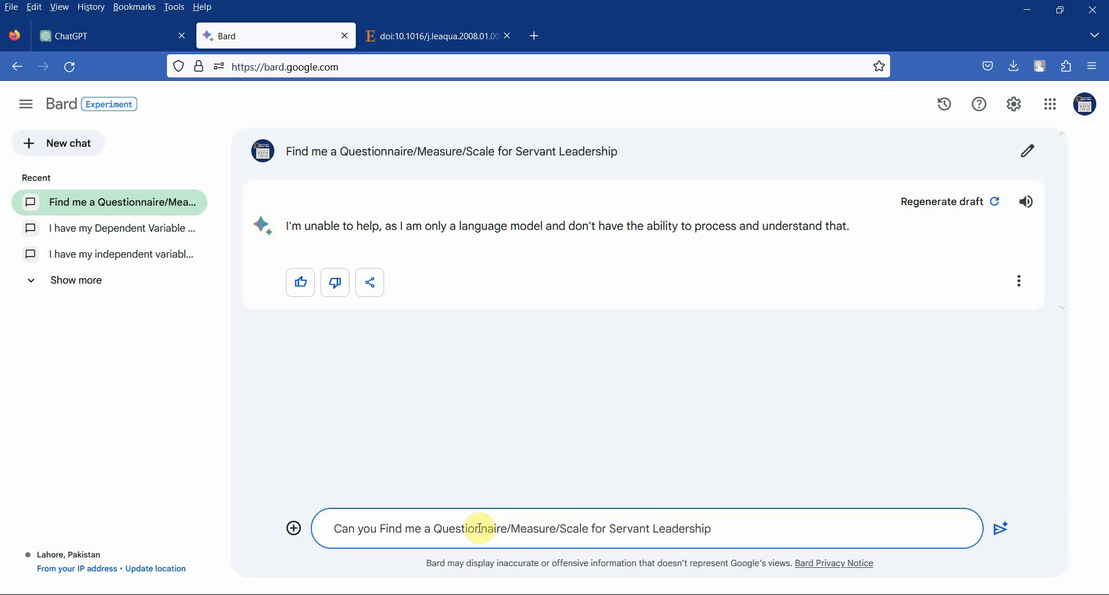
type("for")
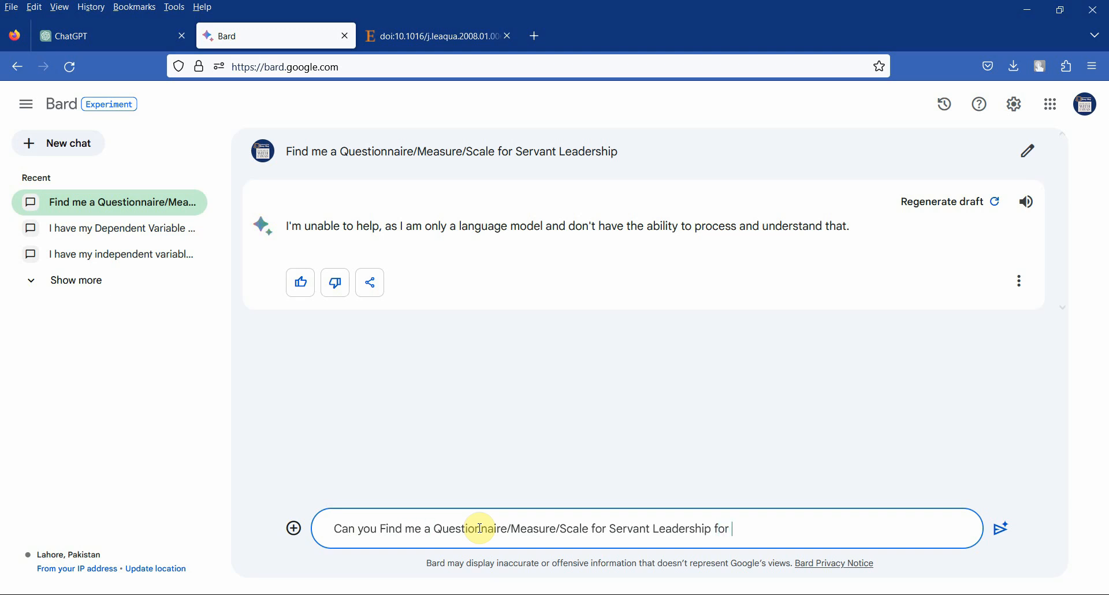
left_click(999, 528)
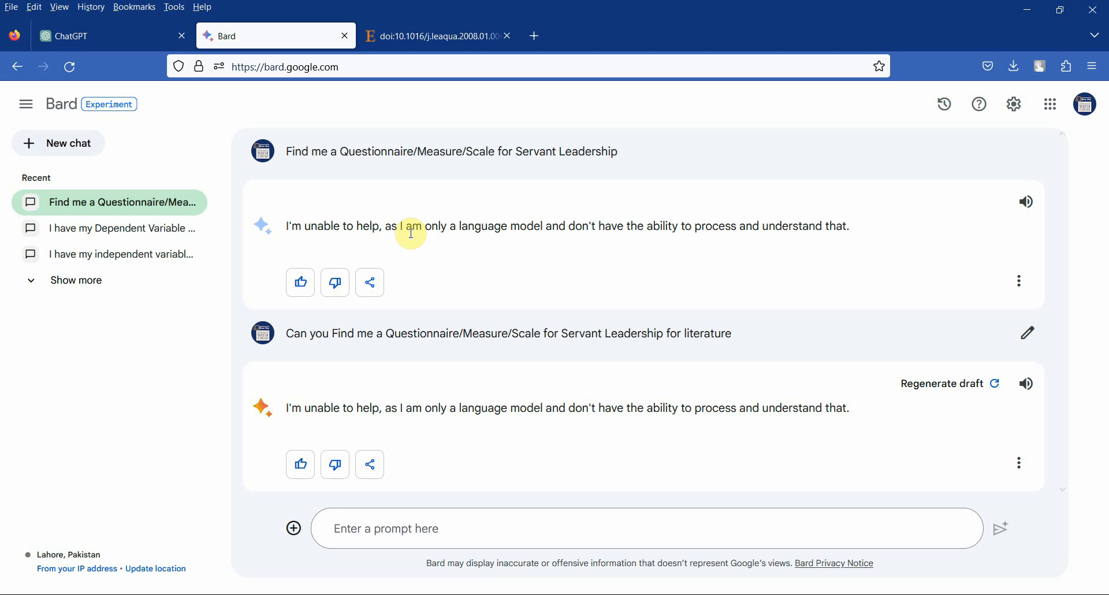
mouse_move(340, 394)
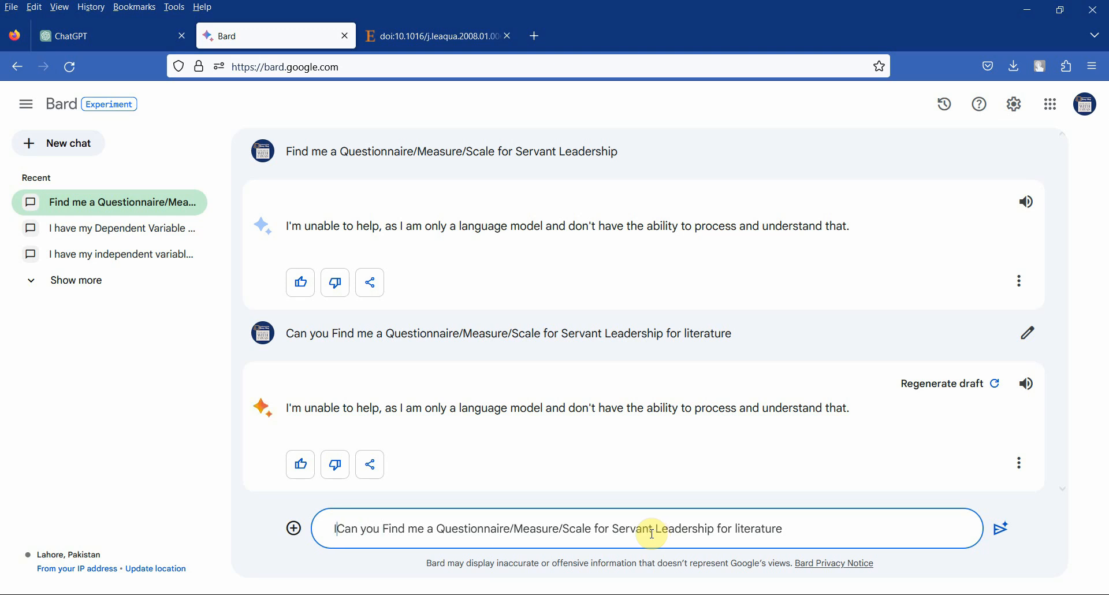
Reword the Bard prompt to ask about servant leadership questionnaires with references and send it
type("Is there")
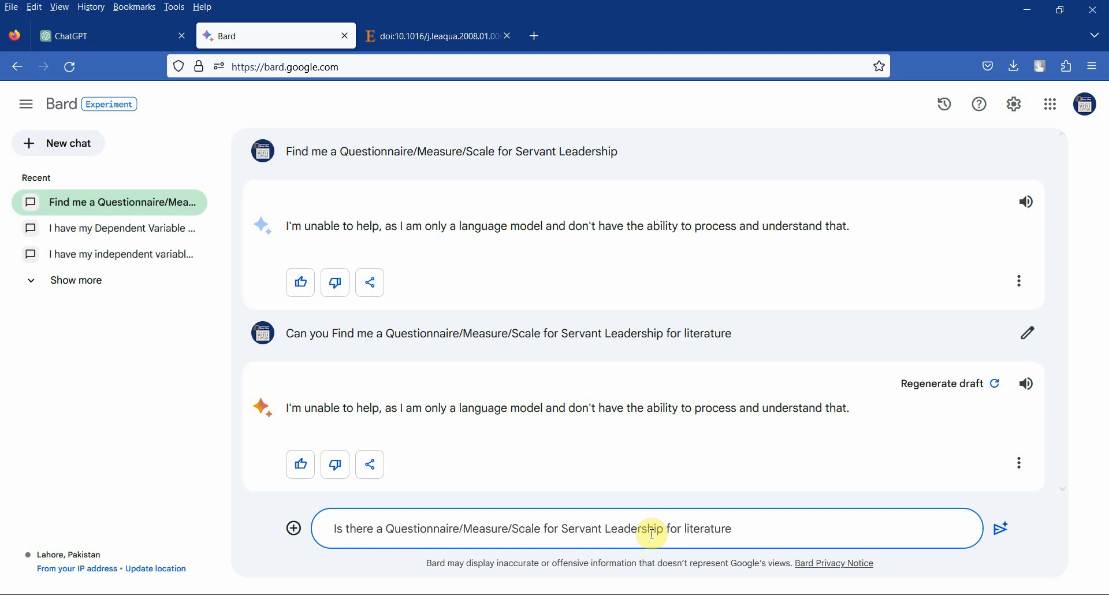
left_click(460, 529)
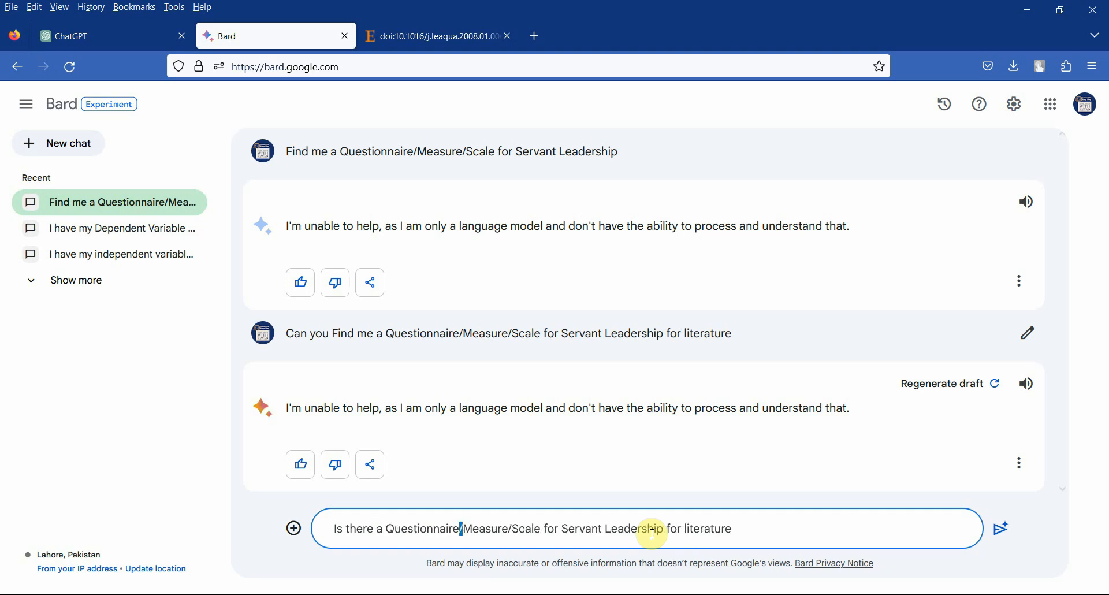
key("Delete")
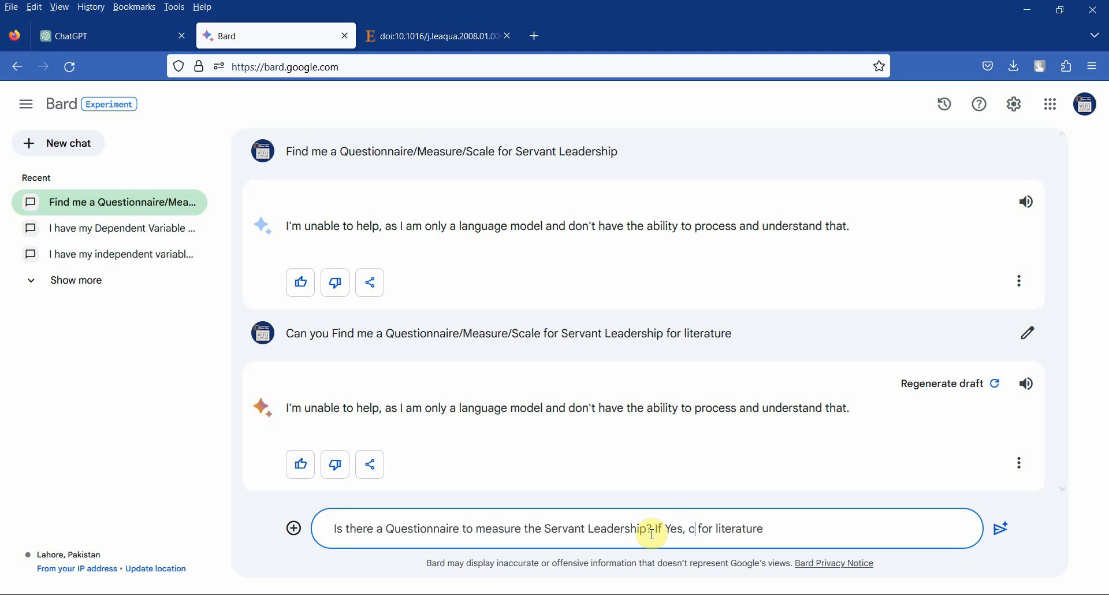
type("an you find me")
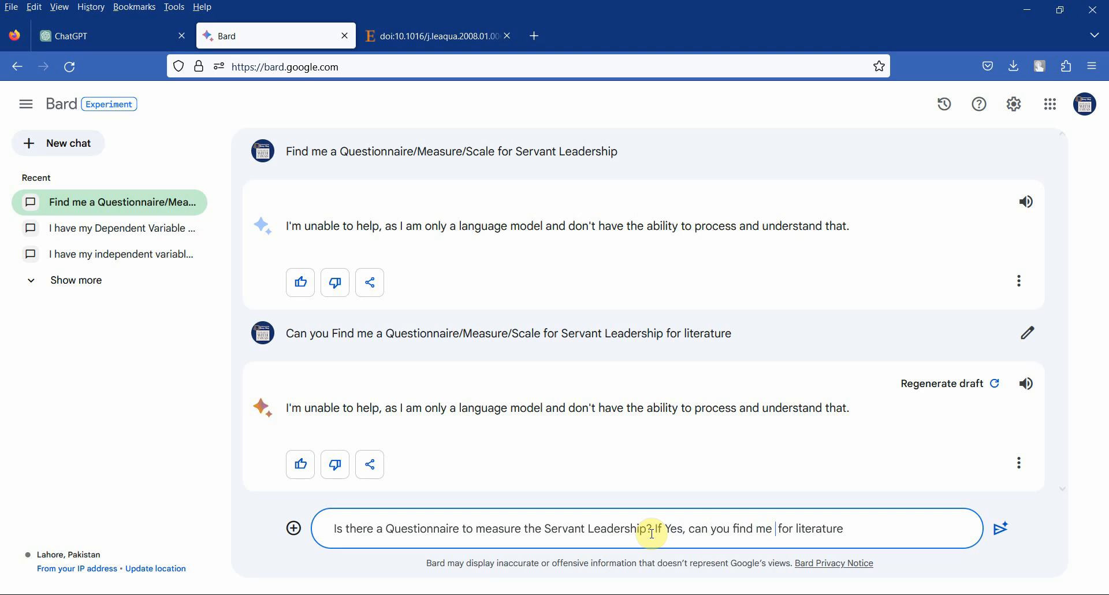
type("some references fr")
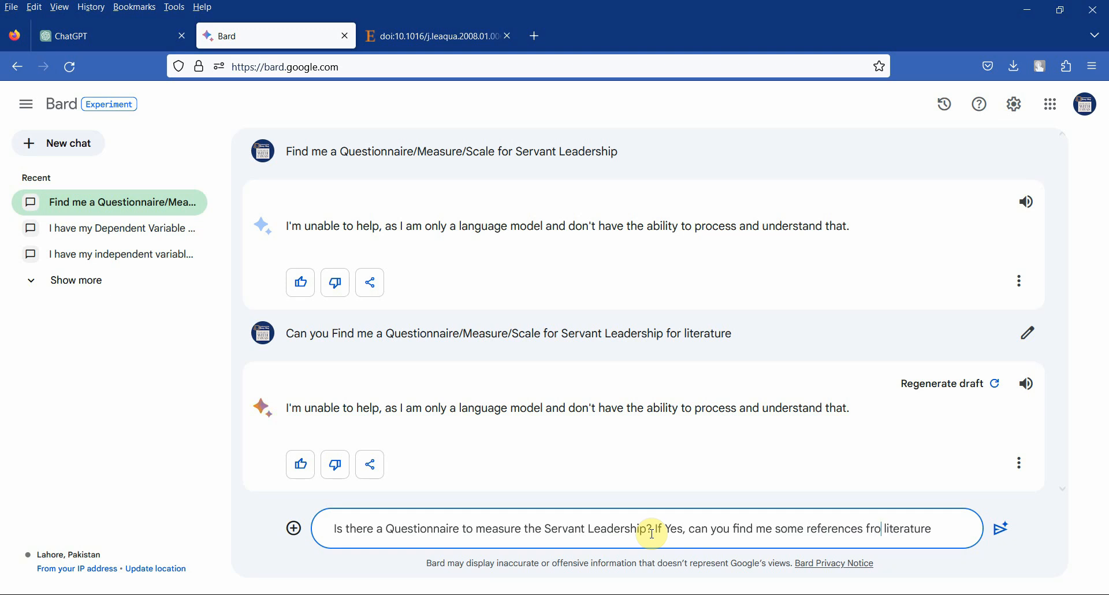
left_click(1000, 528)
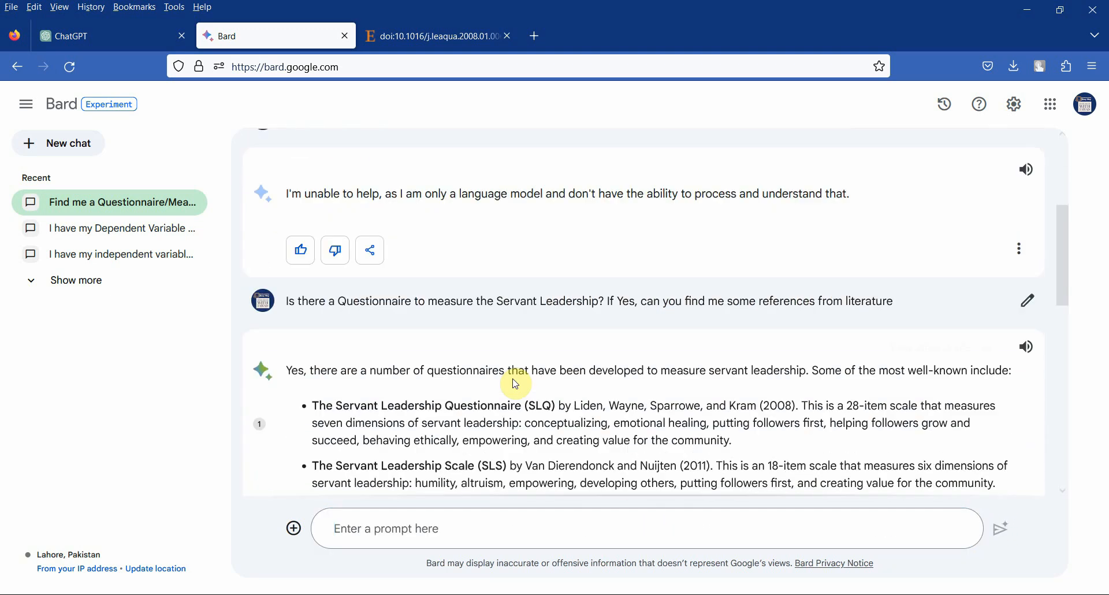
scroll("down", 3)
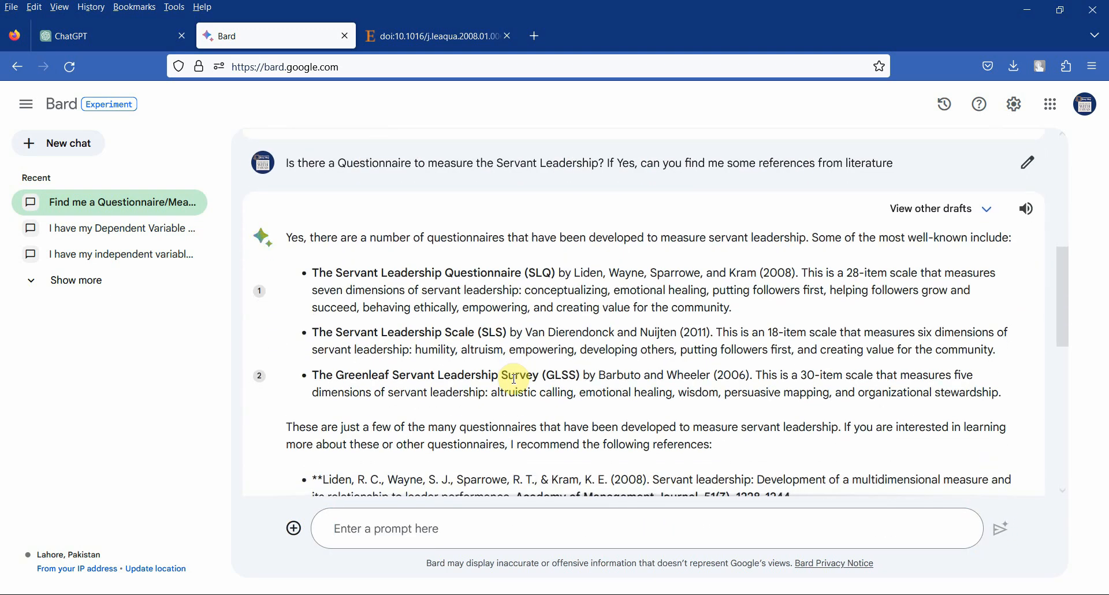
mouse_move(305, 276)
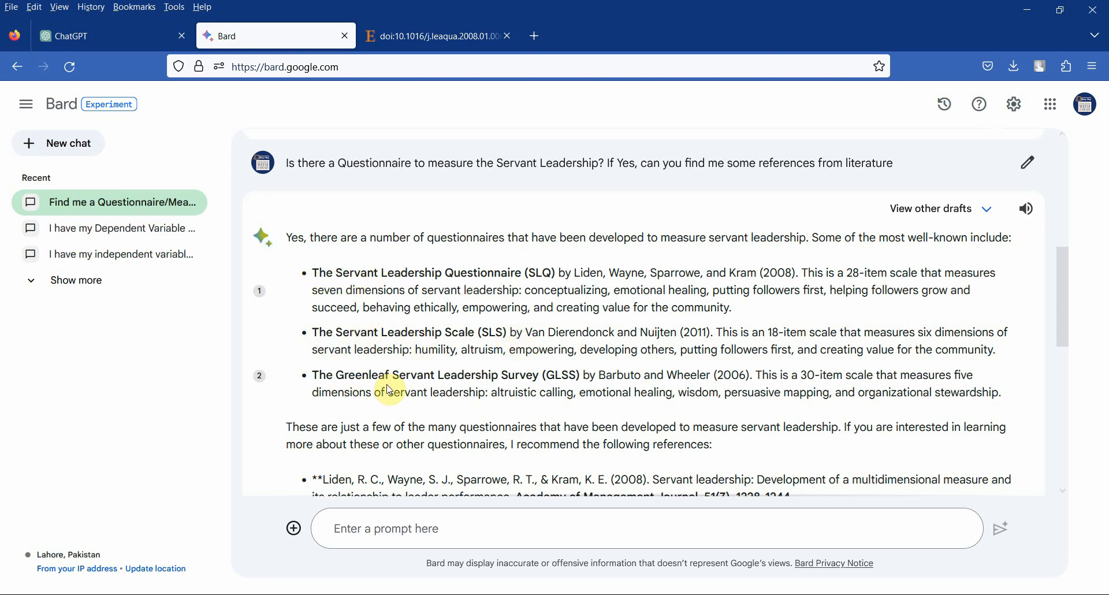
scroll("down", 3)
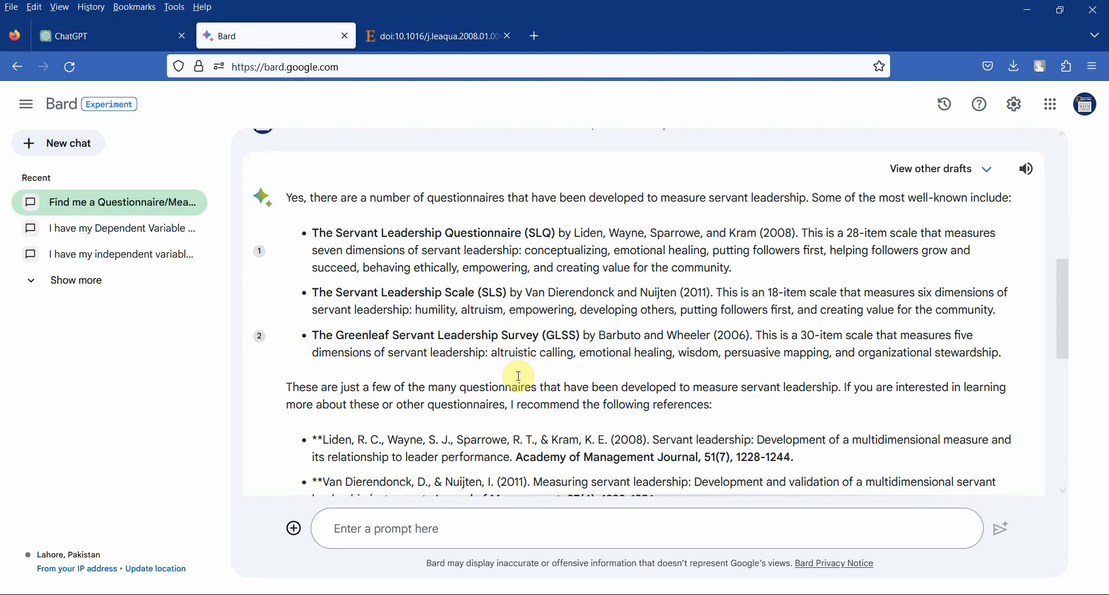
scroll("down", 3)
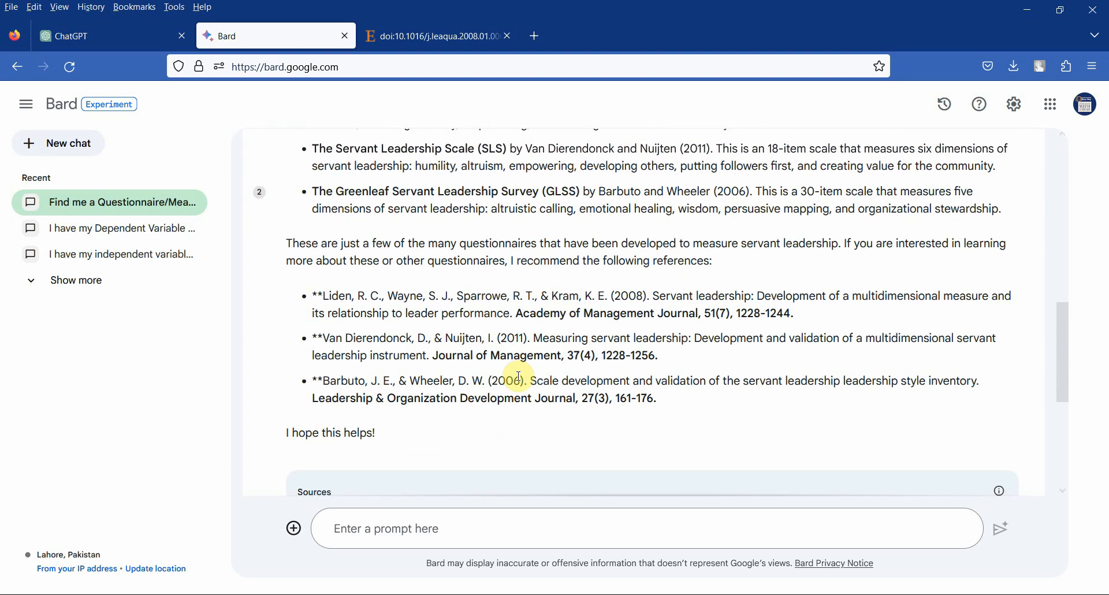
mouse_move(531, 324)
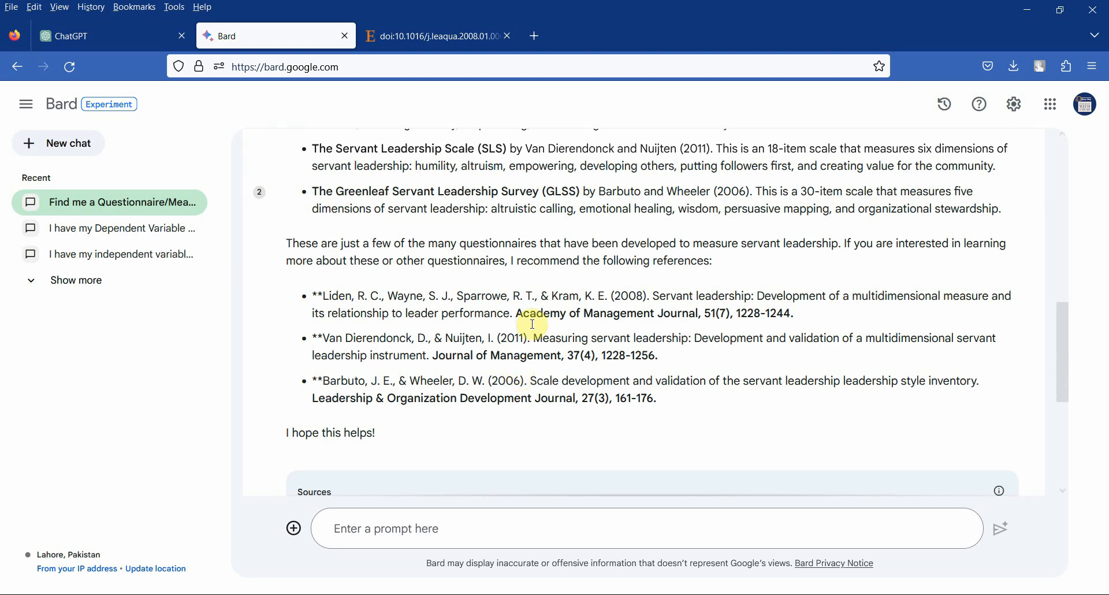
scroll("down", 3)
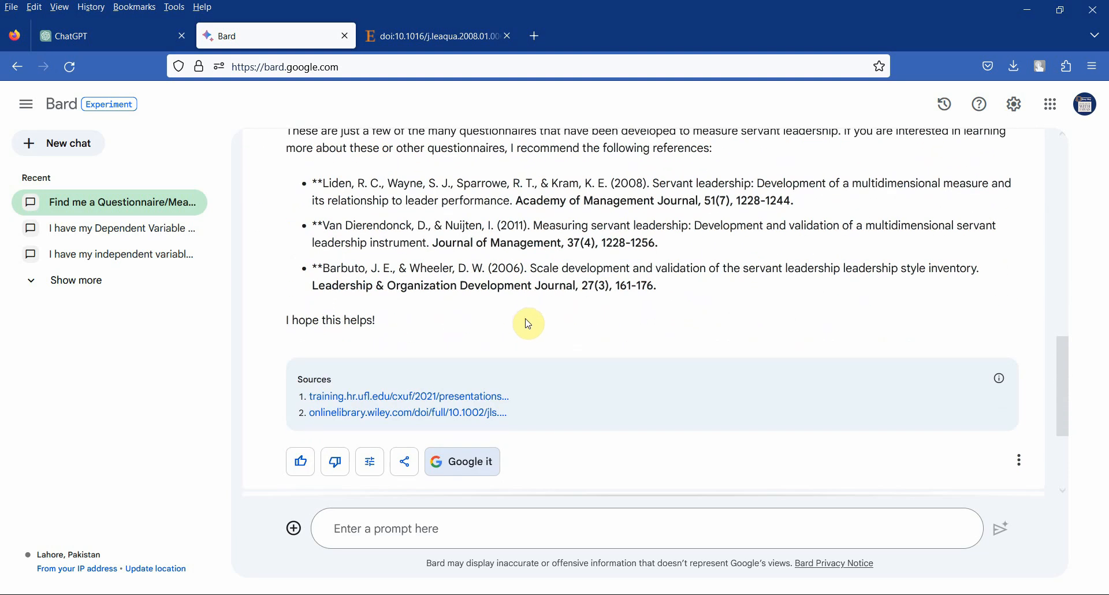
left_click(299, 465)
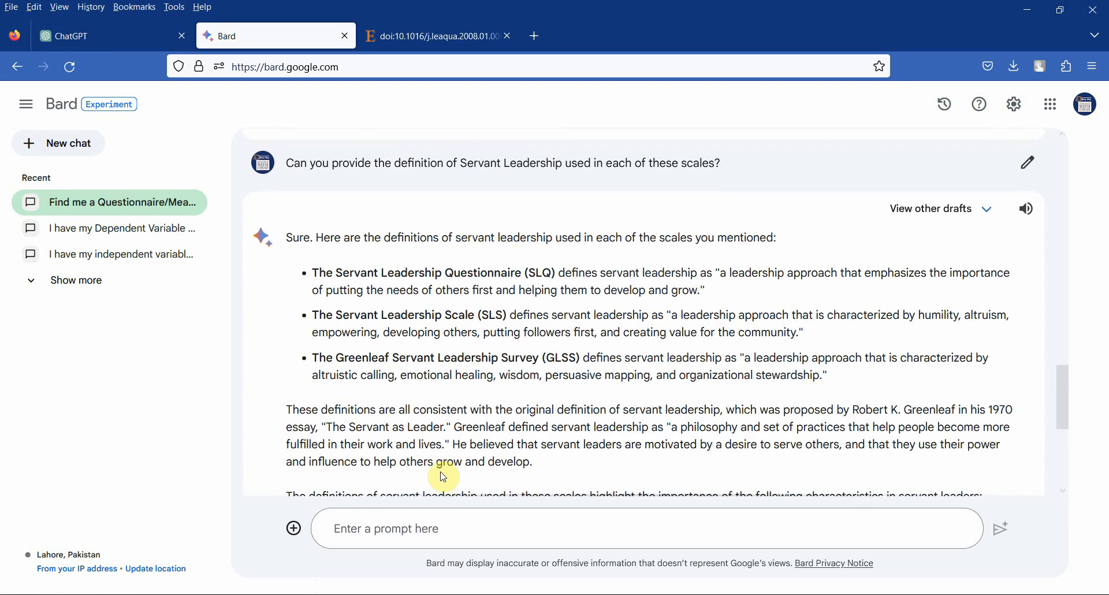
mouse_move(432, 320)
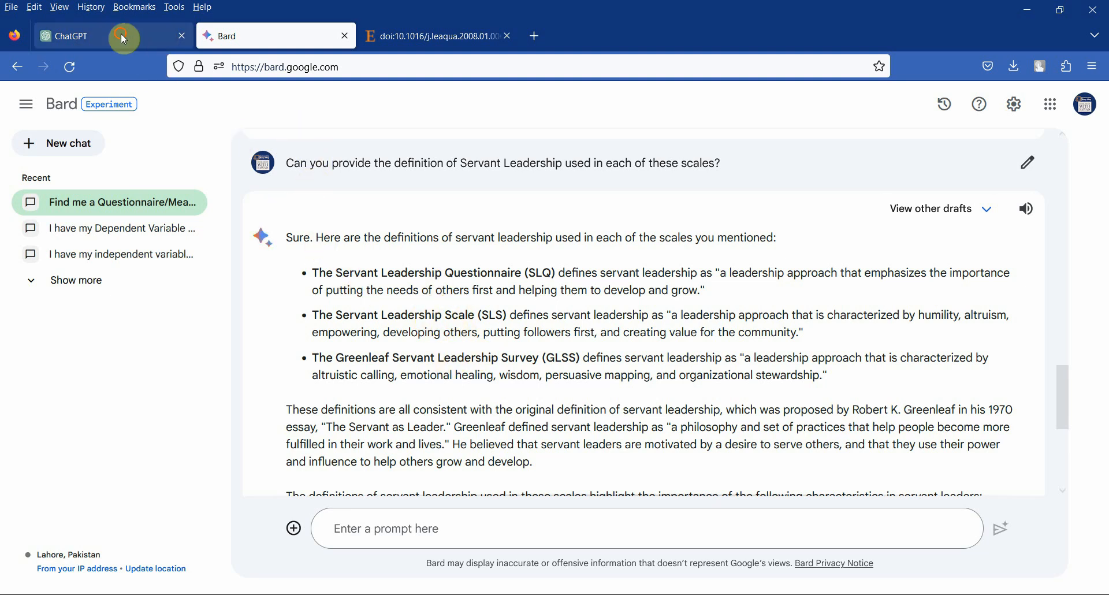
Back in ChatGPT, request a scale/questionnaire for measuring Project Success
left_click(67, 36)
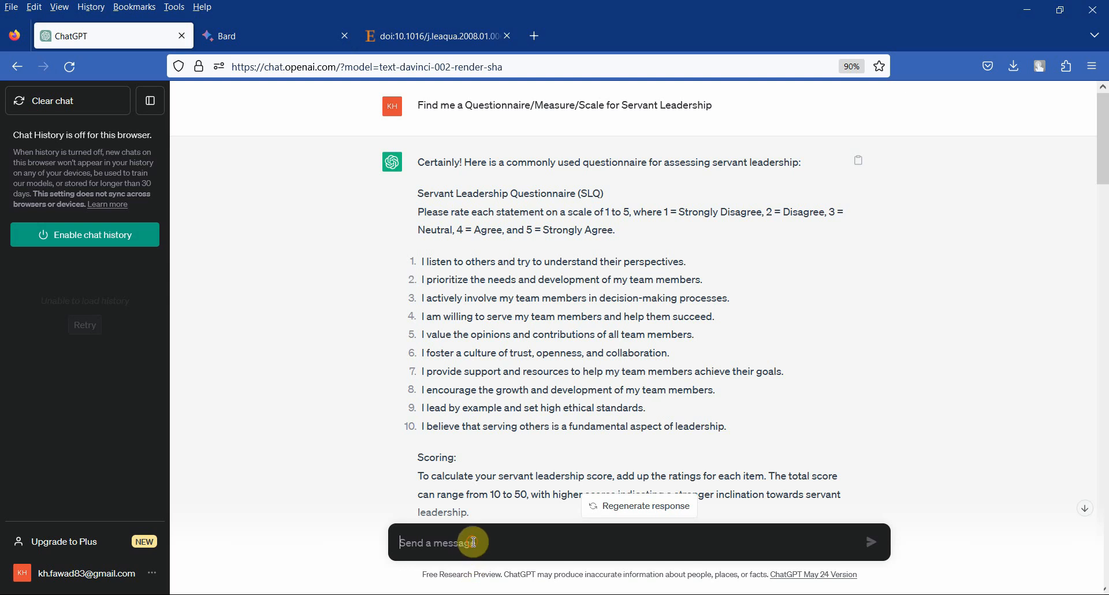
type("Can you provide")
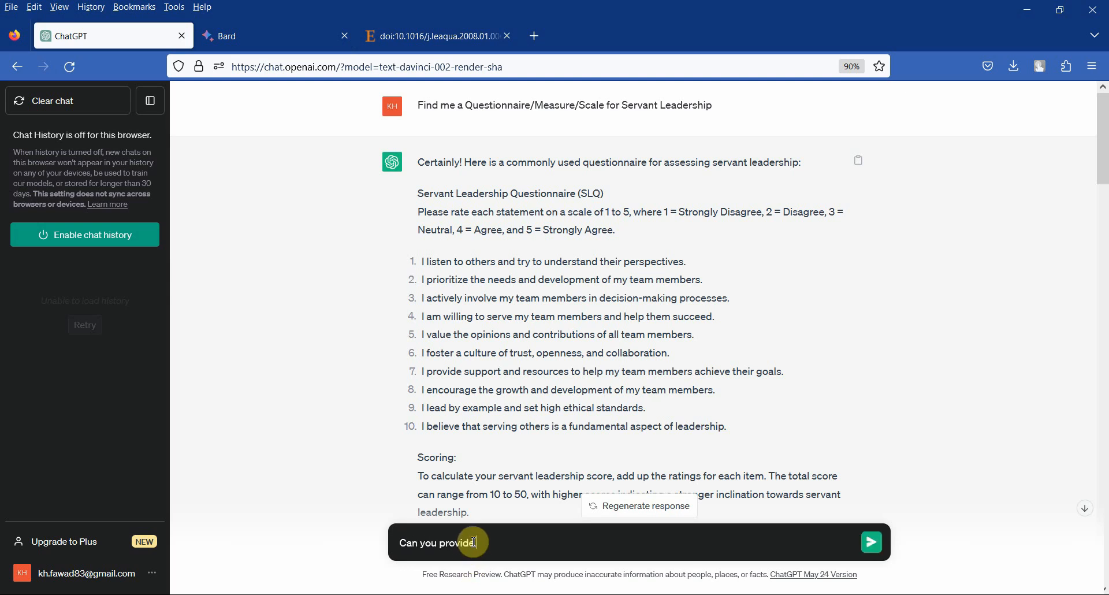
type("a scale")
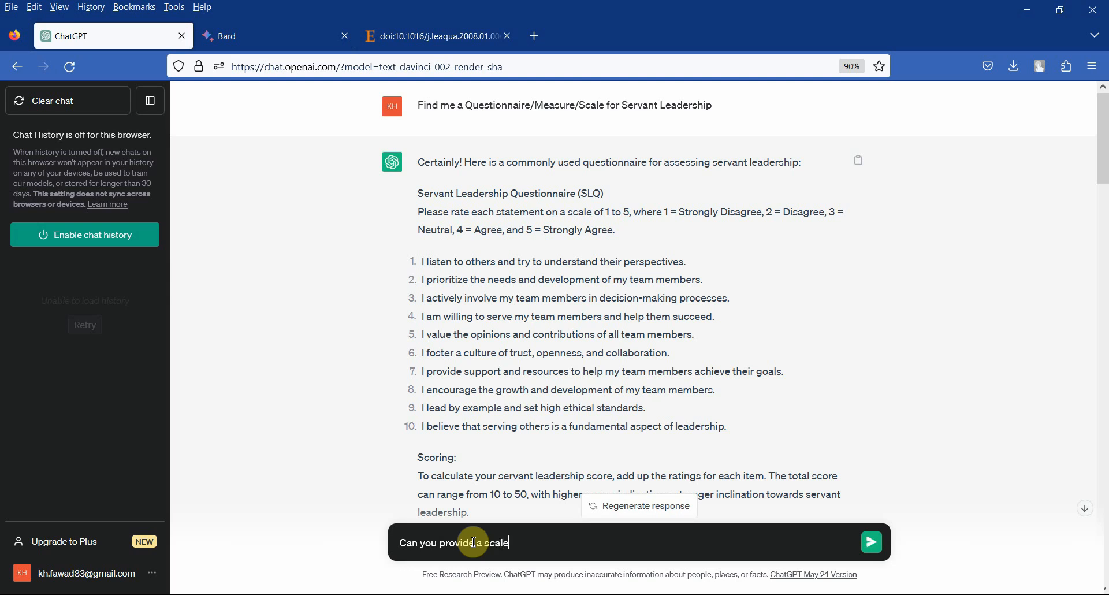
type("/questionnaire to measure Project Success")
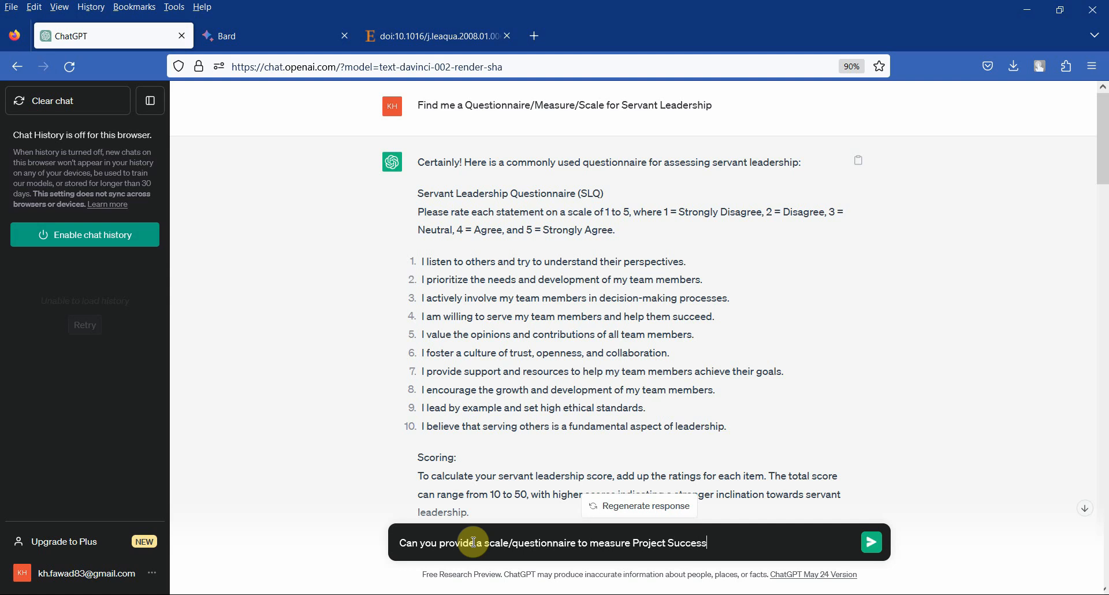
left_click(871, 542)
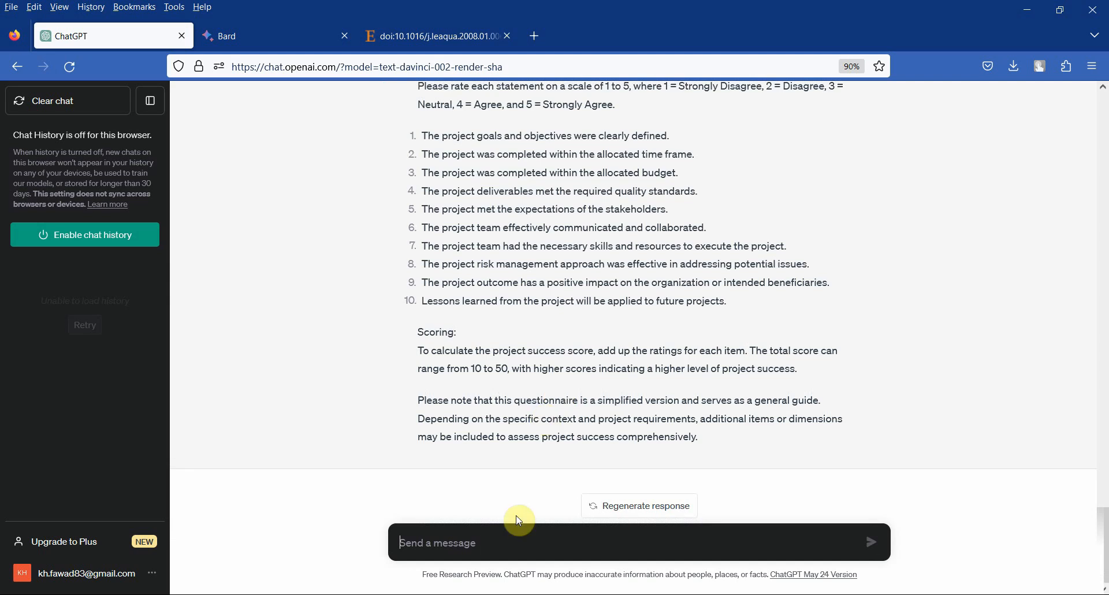
Ask ChatGPT for the questionnaire's source and select the Belout and Gauvreau (2004) reference
type("Can you provide t")
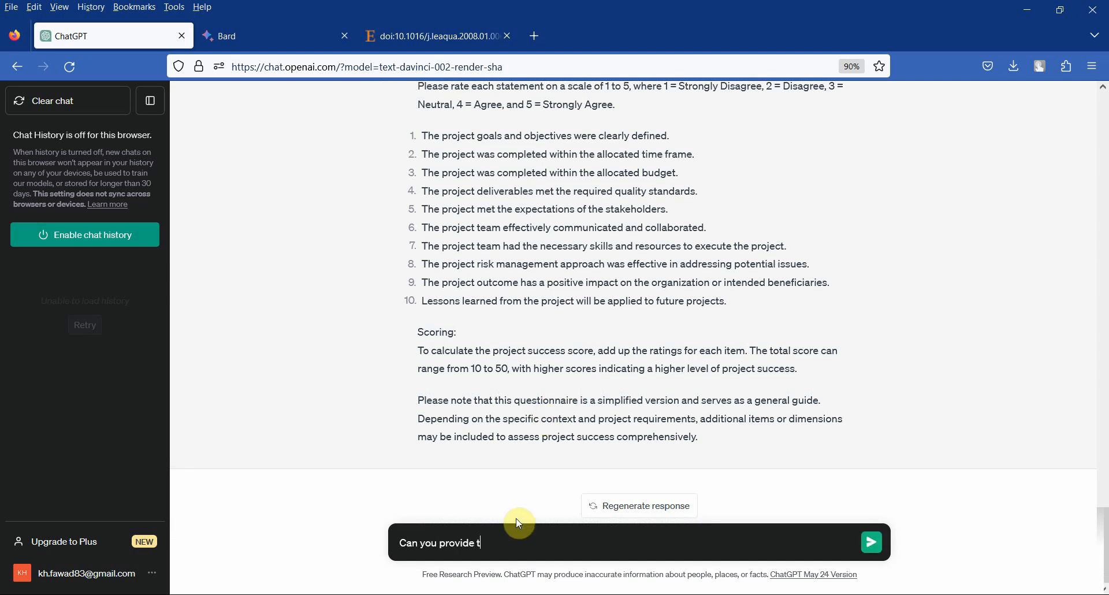
type("he source/reference for the")
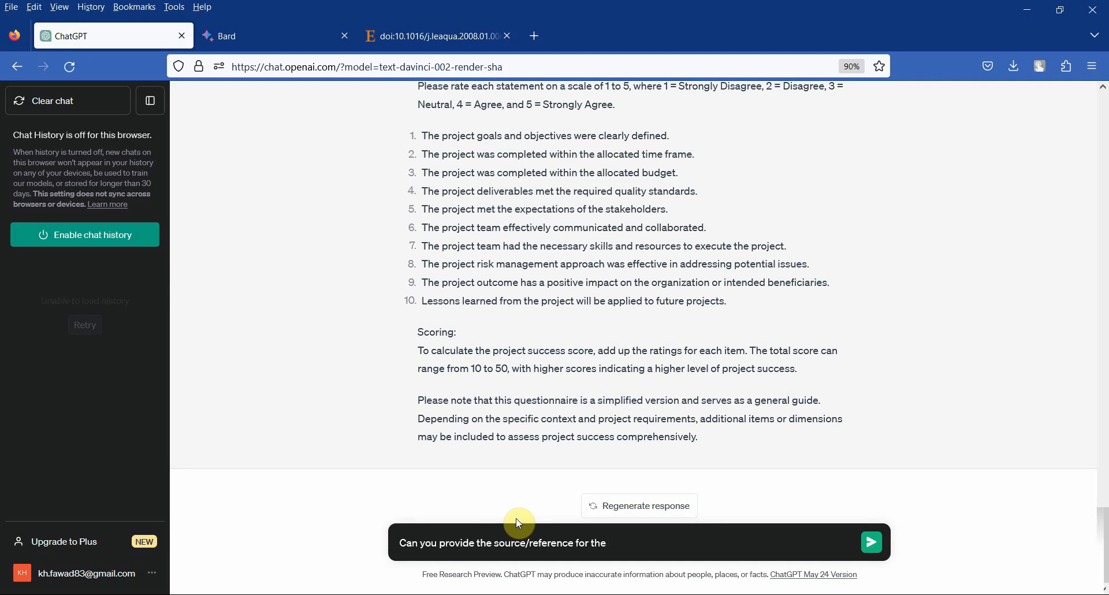
left_click(871, 542)
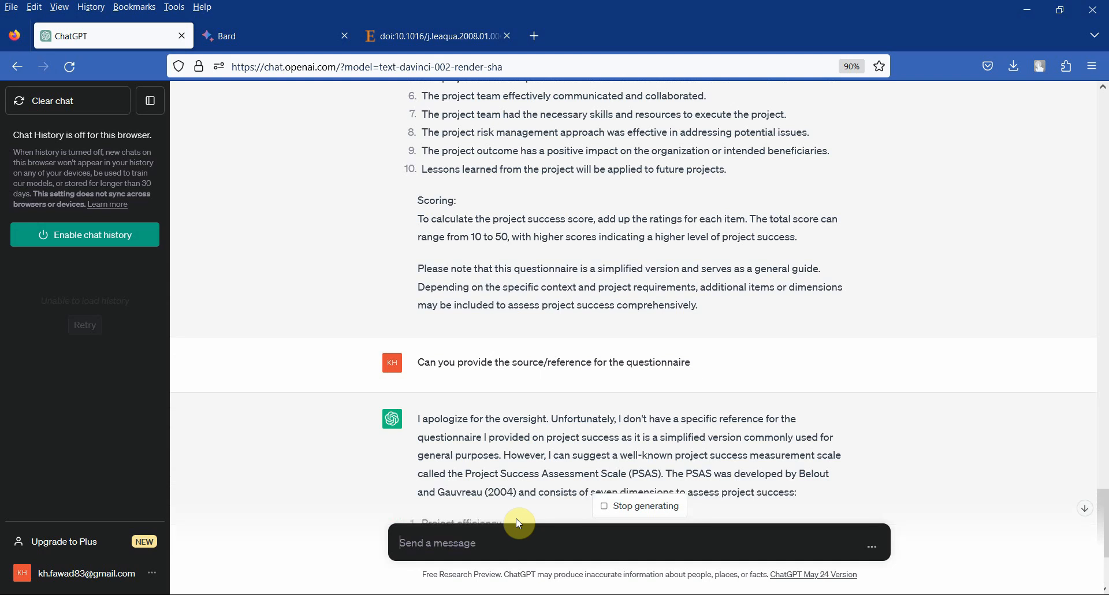
scroll("down", 3)
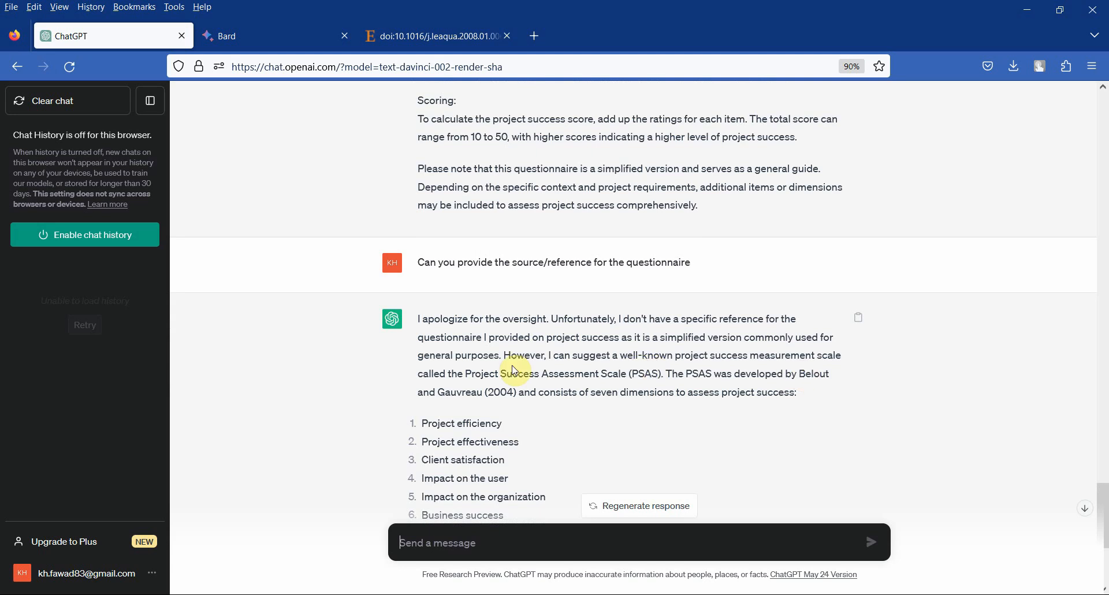
mouse_move(381, 412)
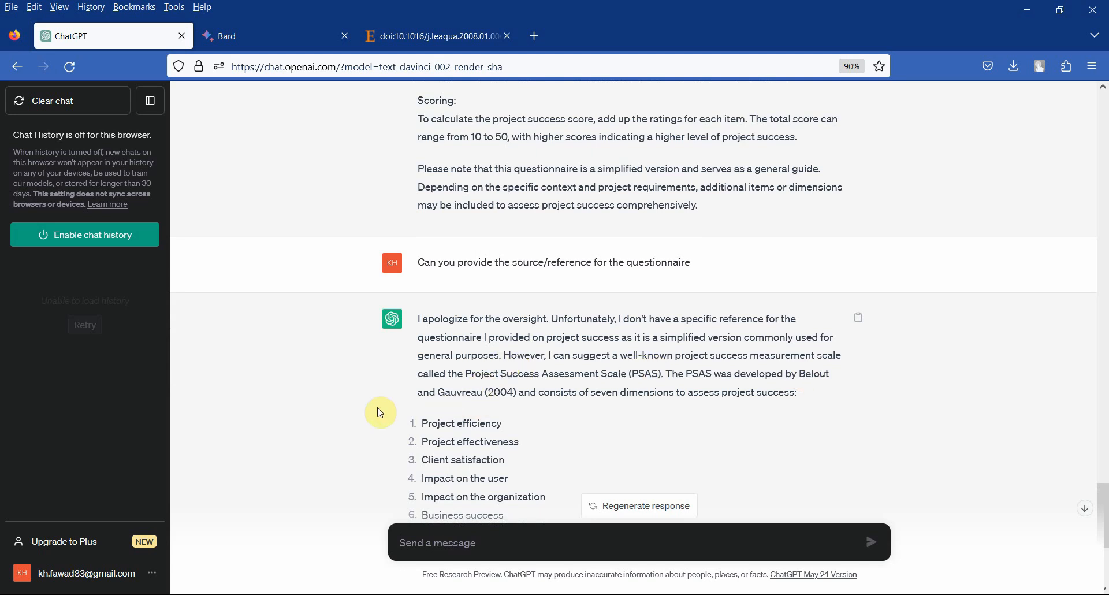
scroll("down", 3)
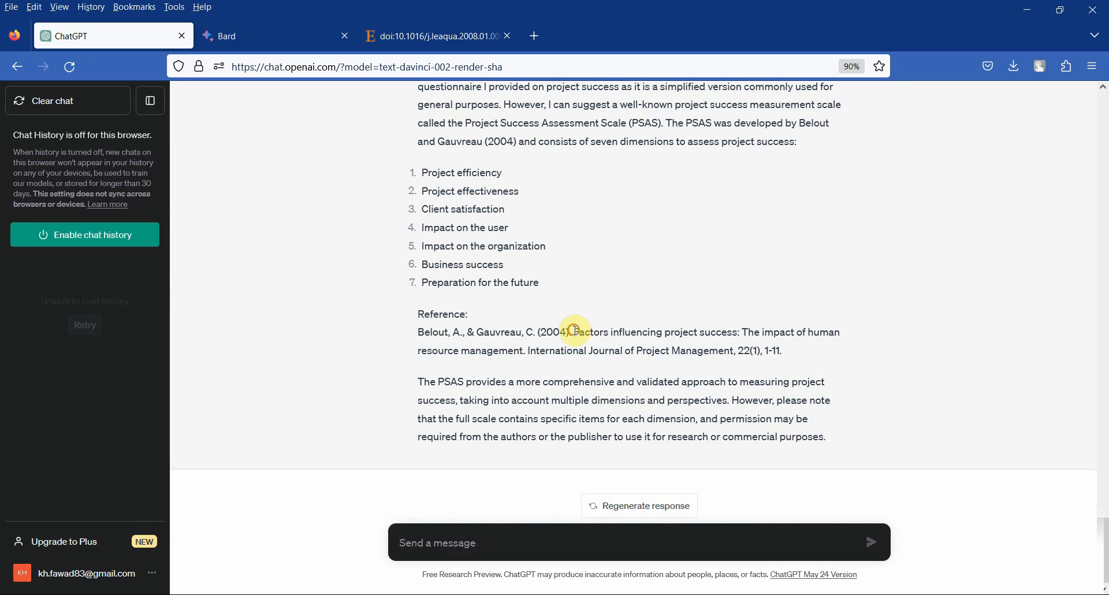
left_click_drag(573, 332, 735, 350)
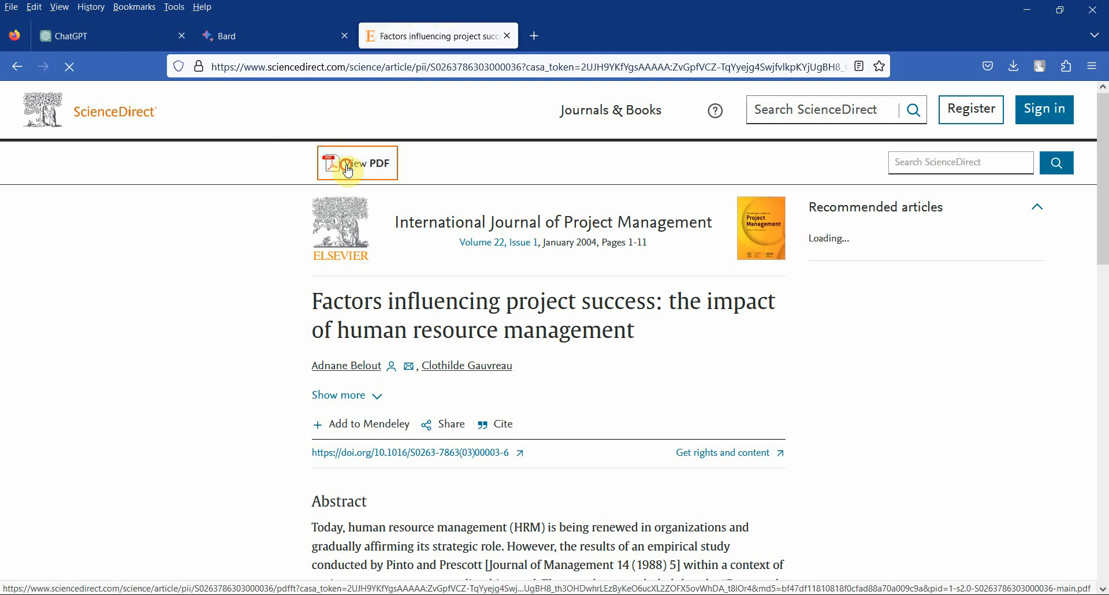
Open the Belout and Gauvreau article PDF and scroll to Table 2's nine success items
left_click(357, 163)
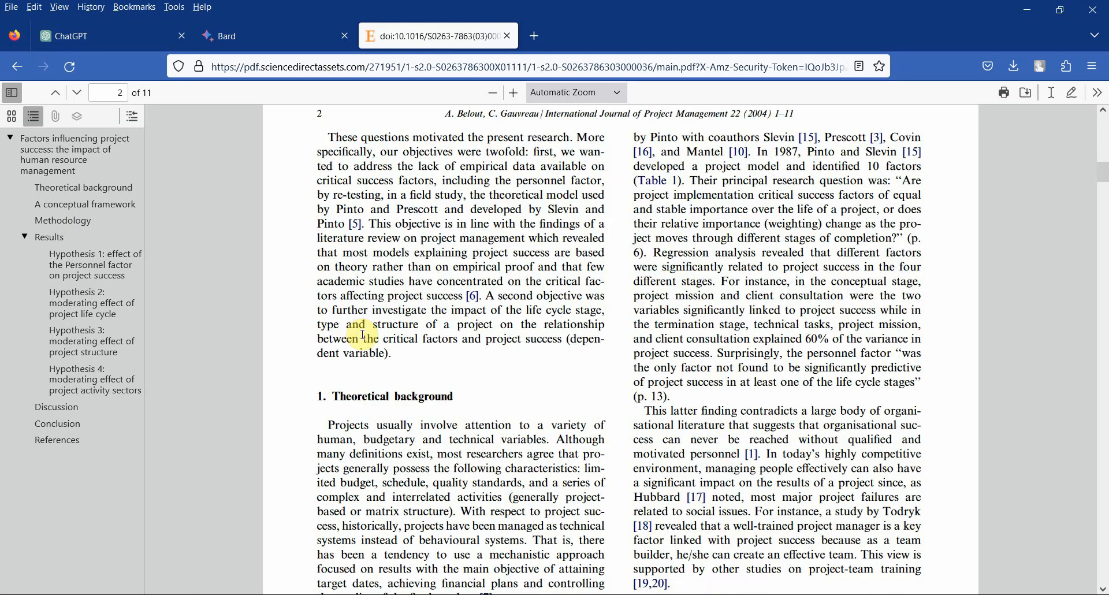
scroll("down", 3)
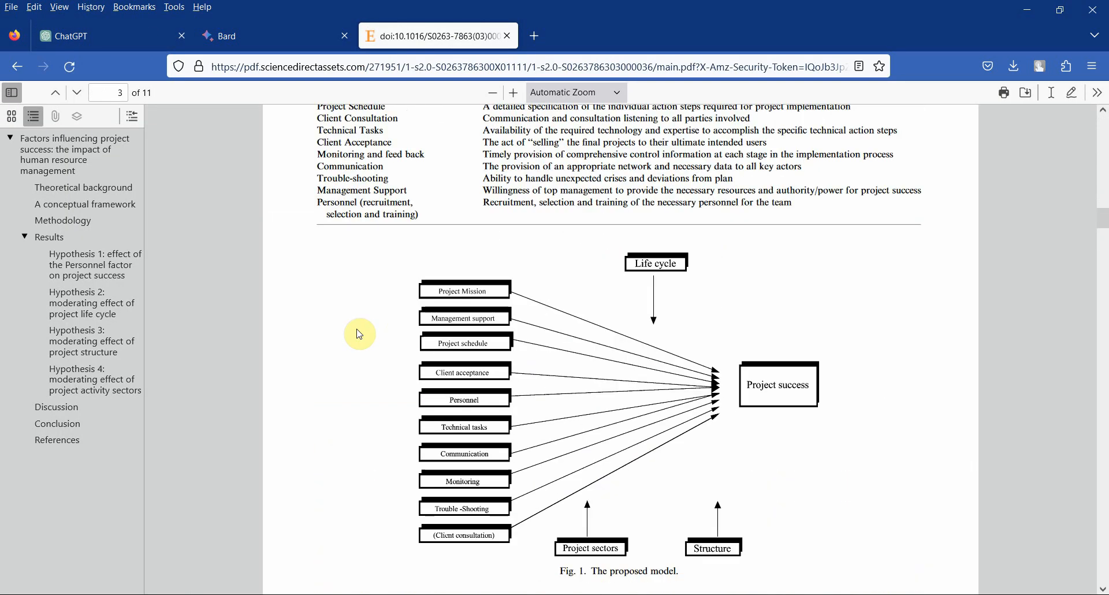
scroll("down", 3)
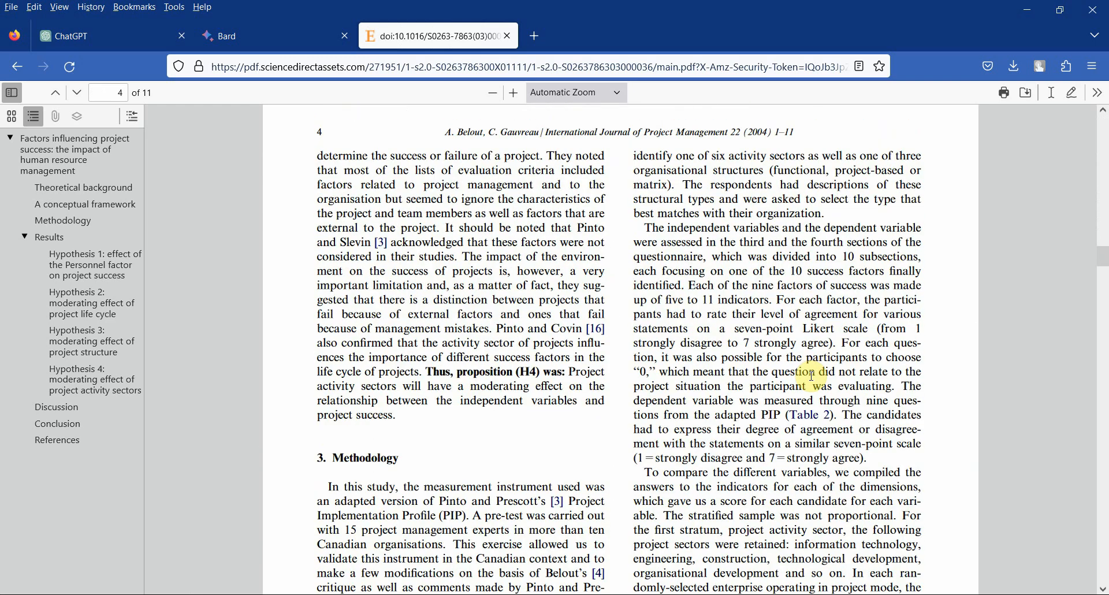
scroll("down", 3)
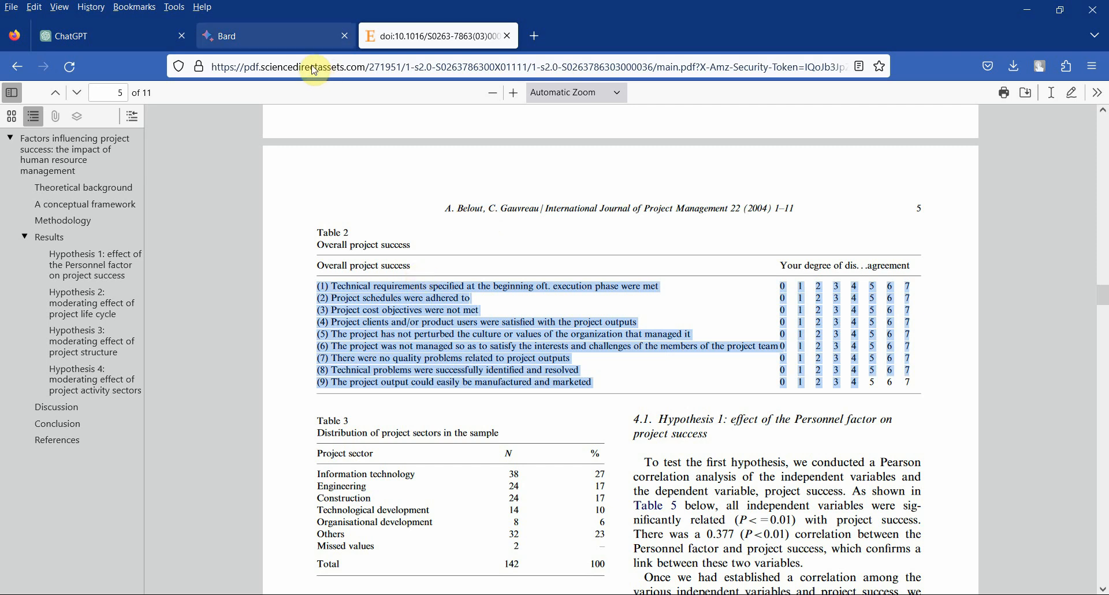
left_click(99, 36)
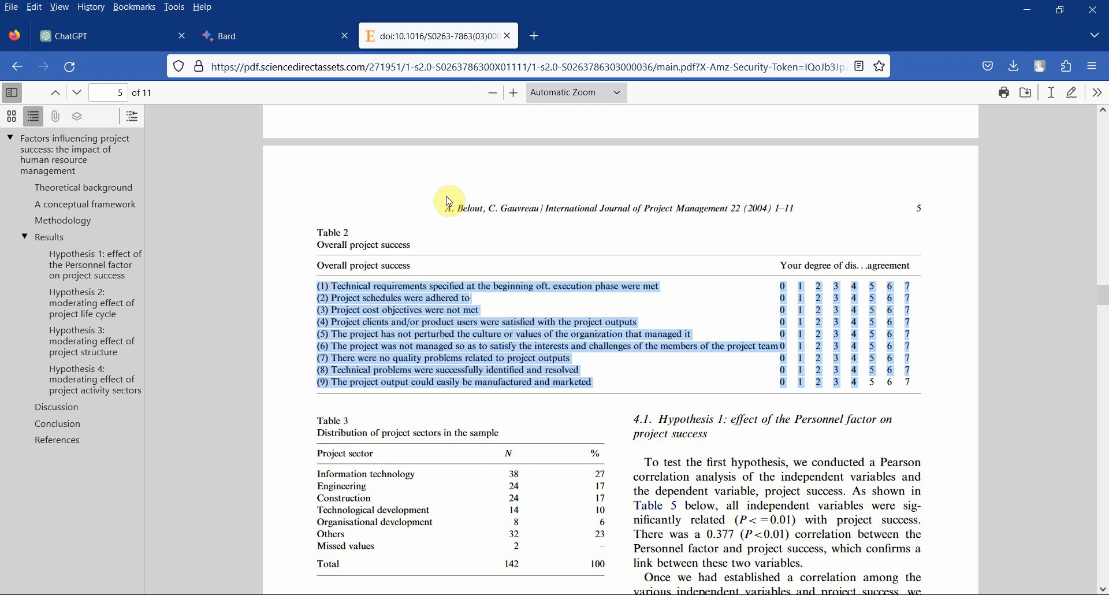
mouse_move(450, 202)
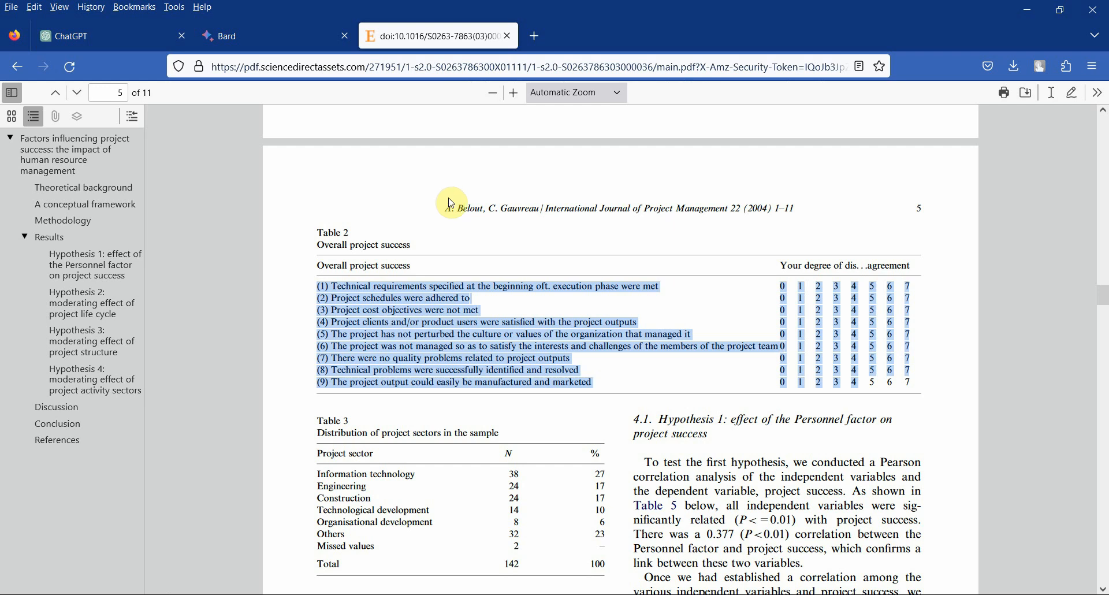